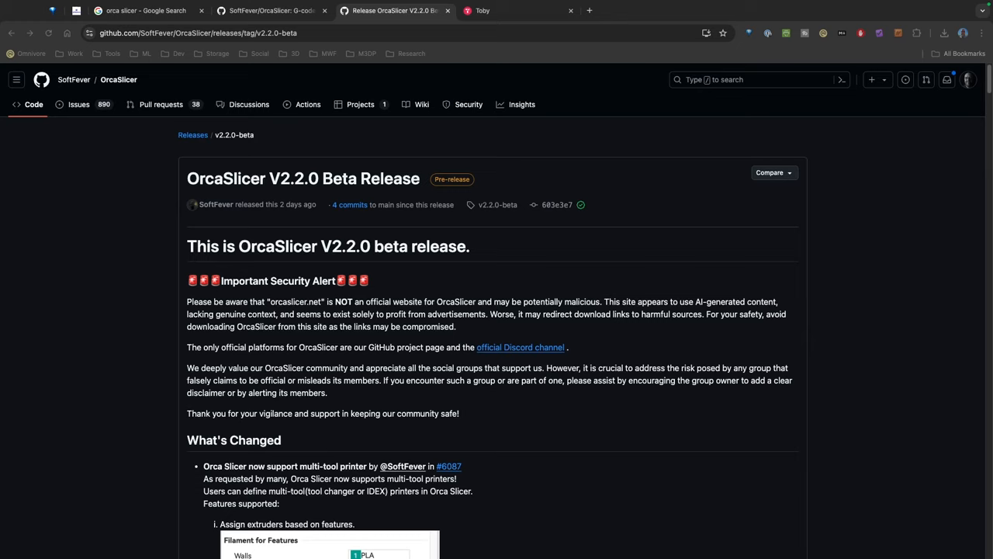
pyautogui.moveTo(290, 183)
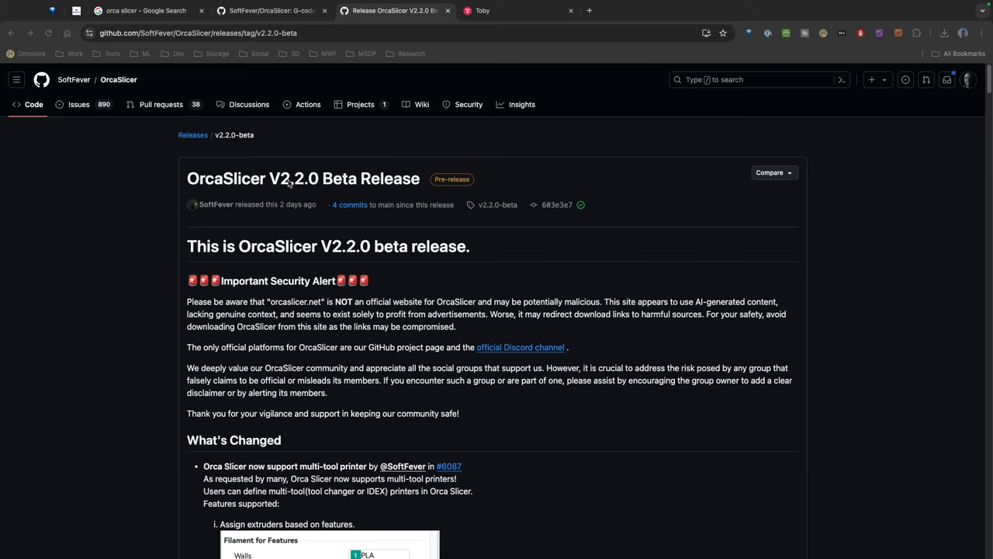
pyautogui.moveTo(376, 217)
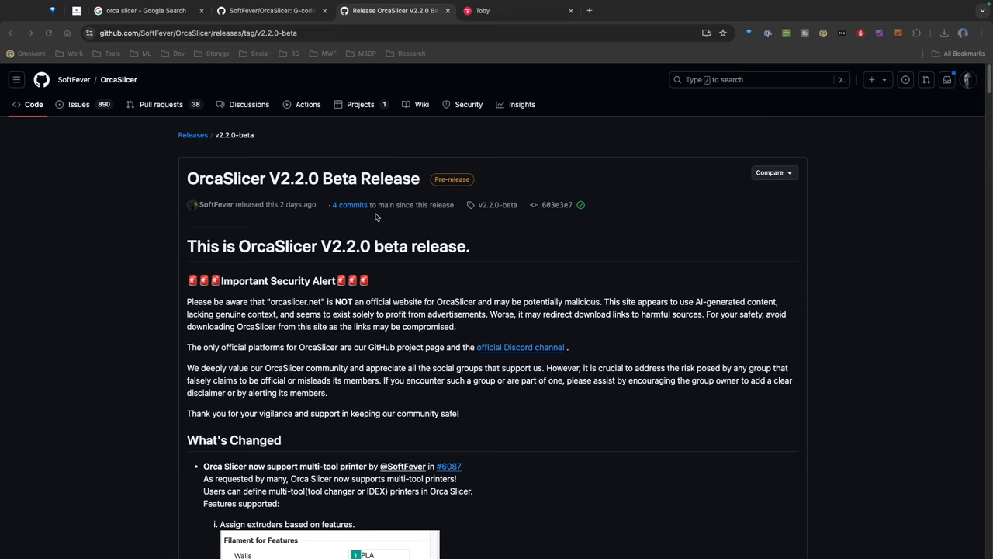
pyautogui.moveTo(316, 318)
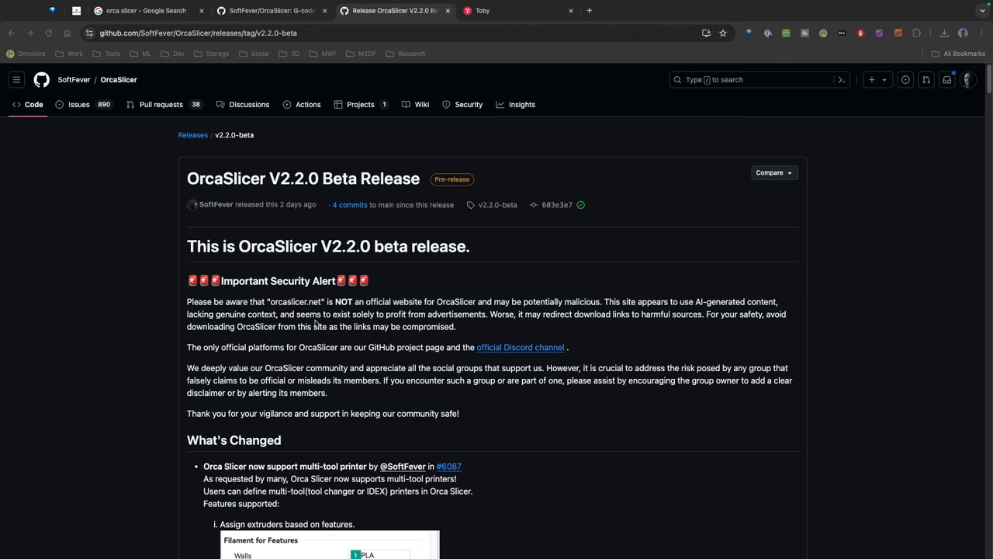
pyautogui.moveTo(339, 347)
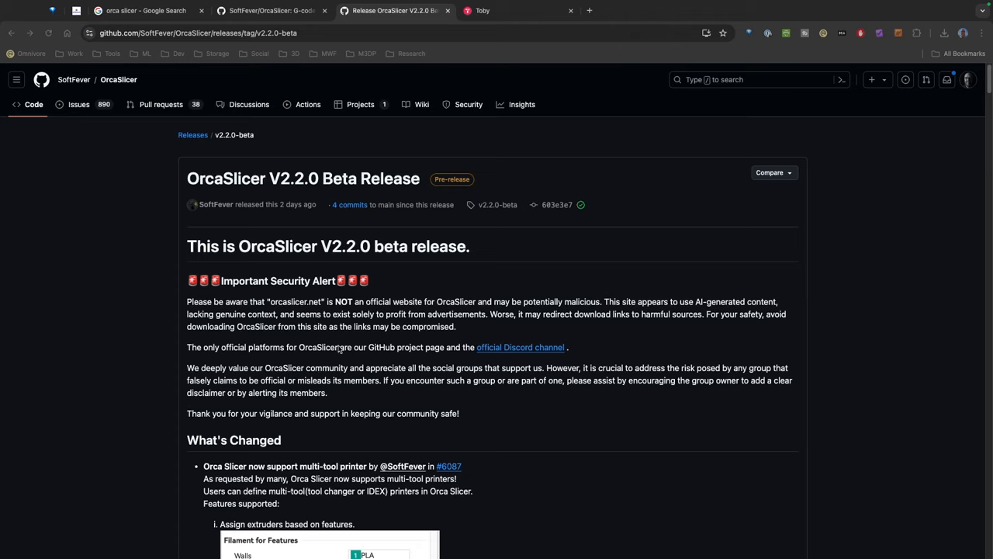
# Step: Scroll the V2.2.0-beta release notes past the multi-tool printer section to the YOLO flow calibration video
pyautogui.scroll(-3)
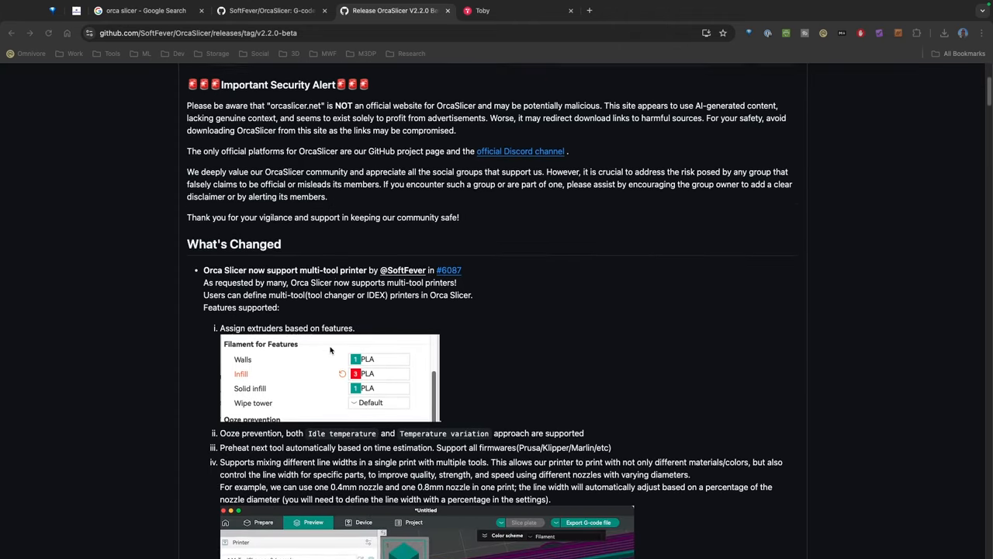
pyautogui.scroll(-3)
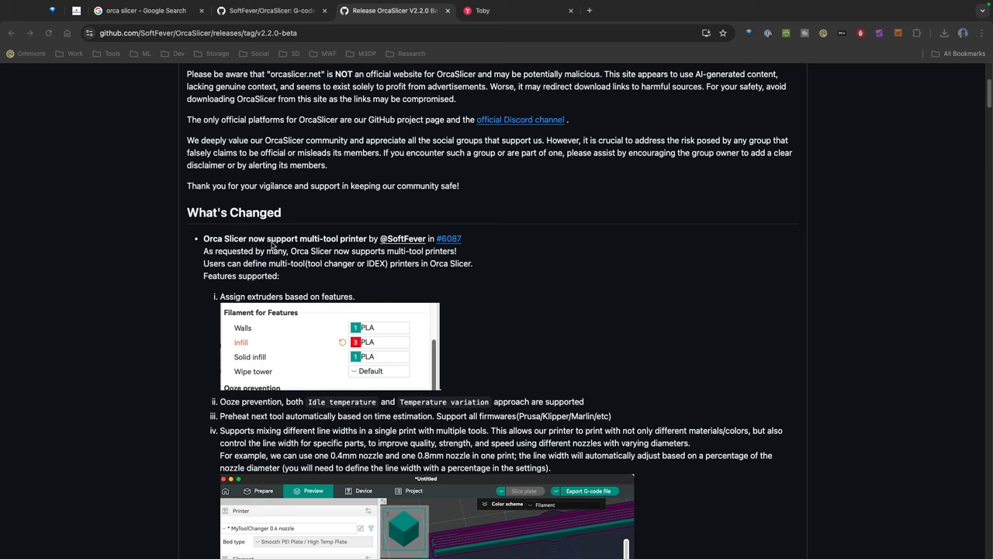
pyautogui.scroll(-3)
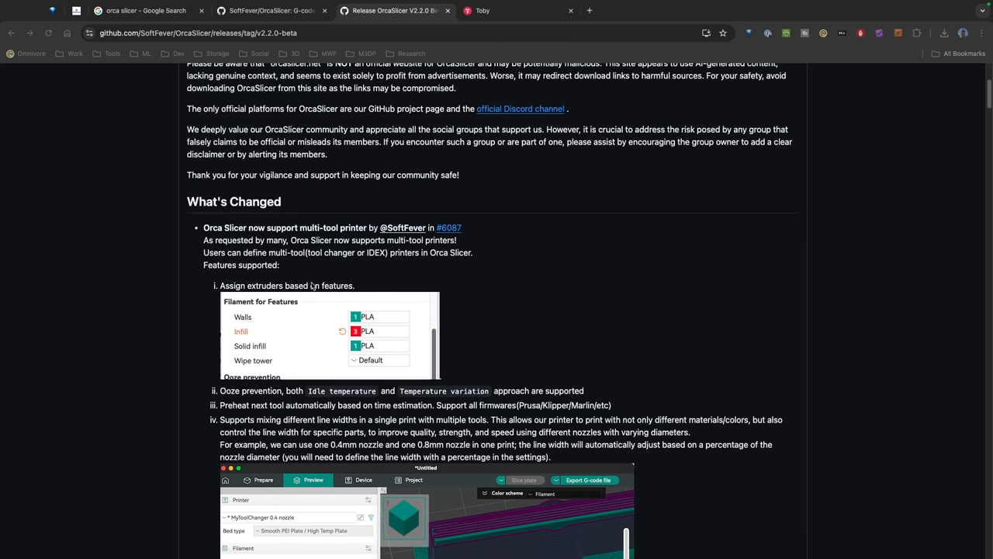
pyautogui.scroll(-3)
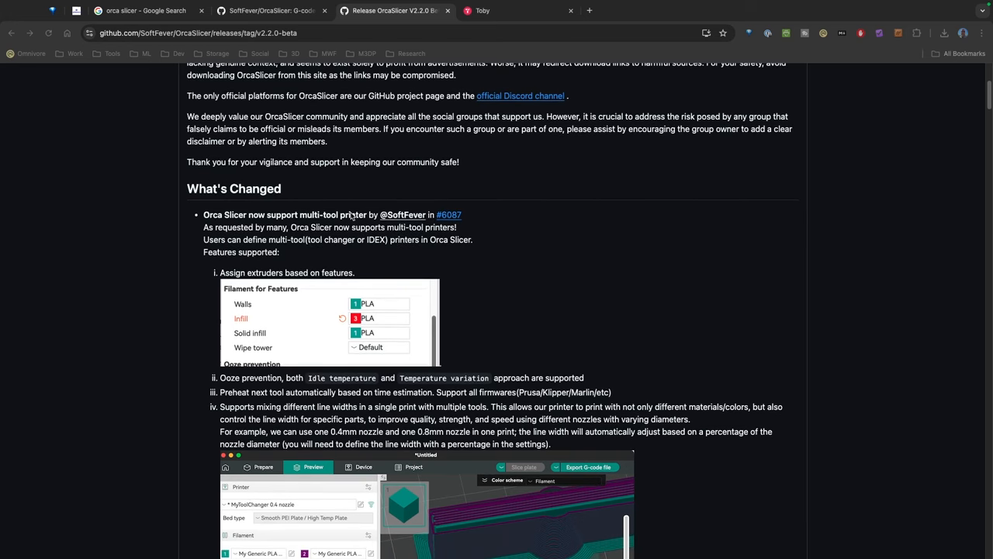
pyautogui.scroll(-3)
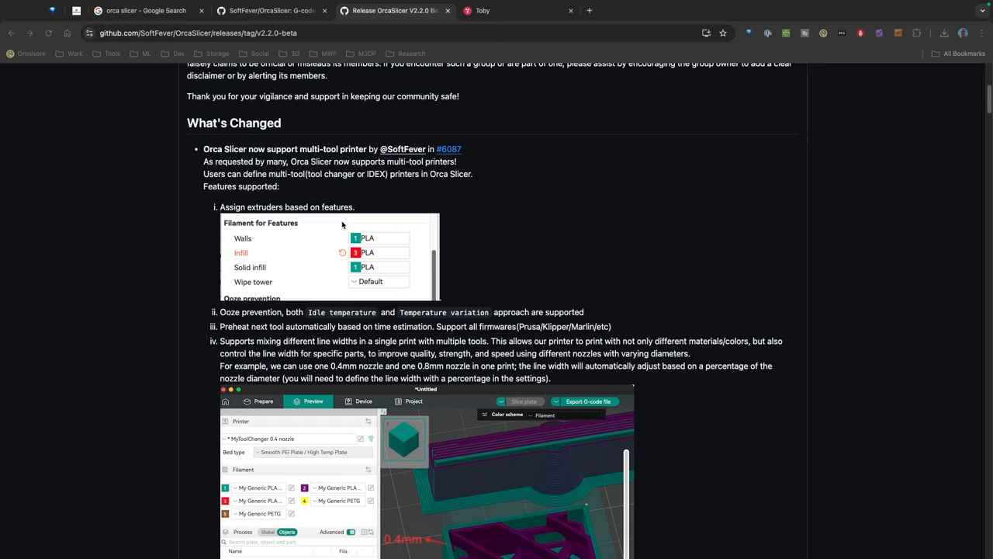
pyautogui.scroll(3)
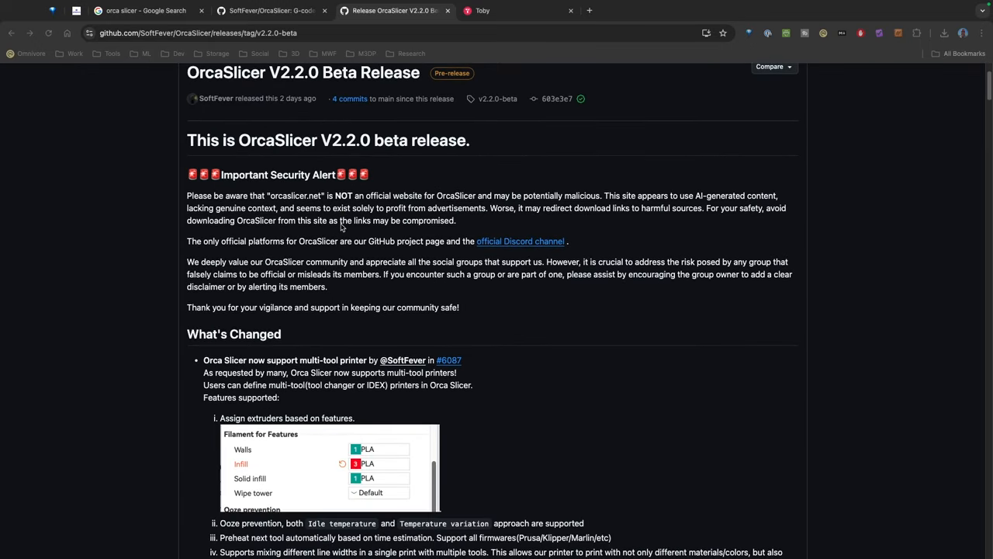
pyautogui.scroll(-3)
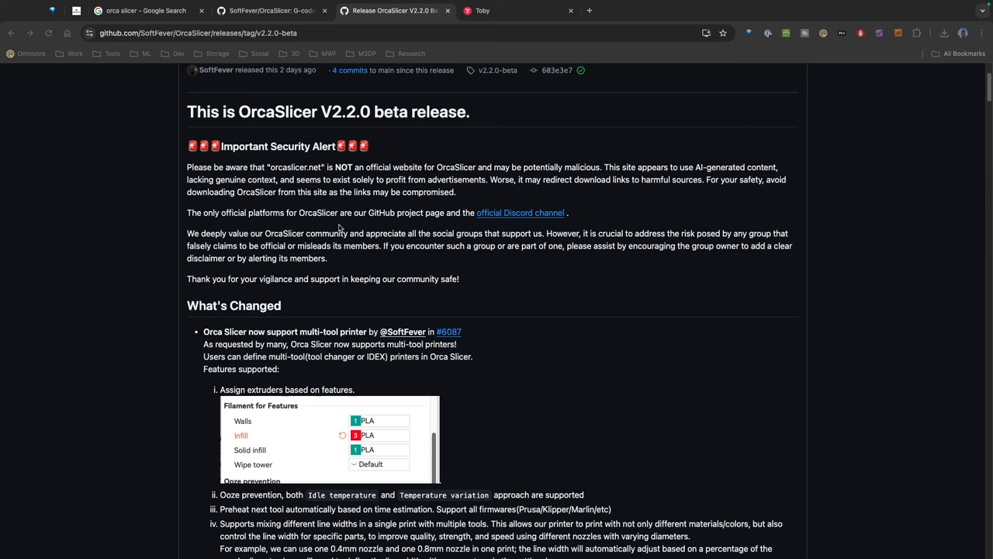
pyautogui.scroll(-3)
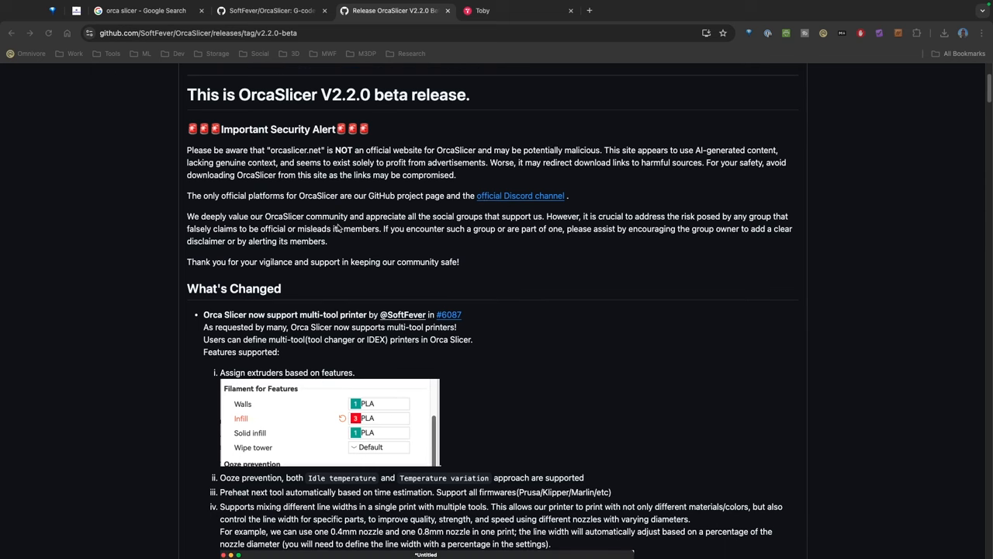
pyautogui.scroll(-3)
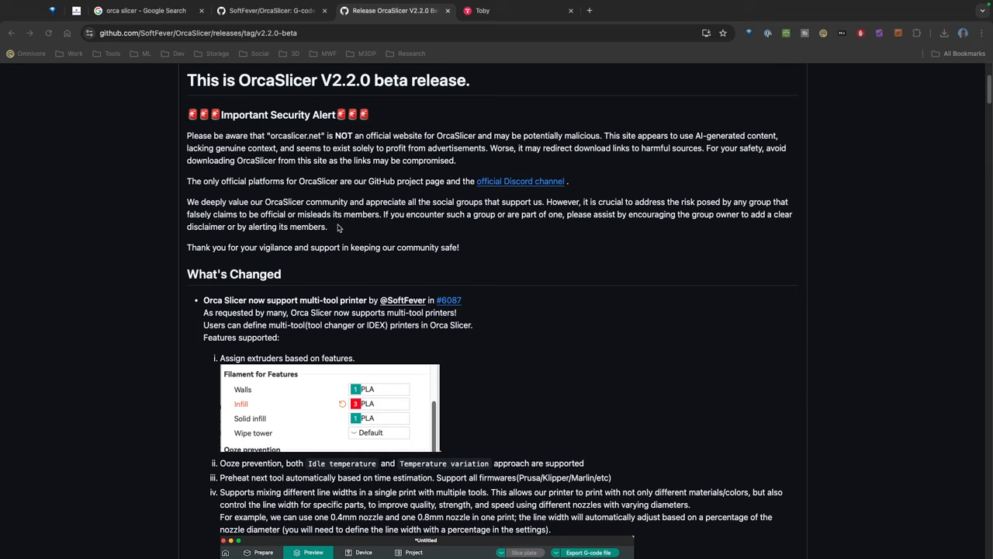
pyautogui.scroll(-3)
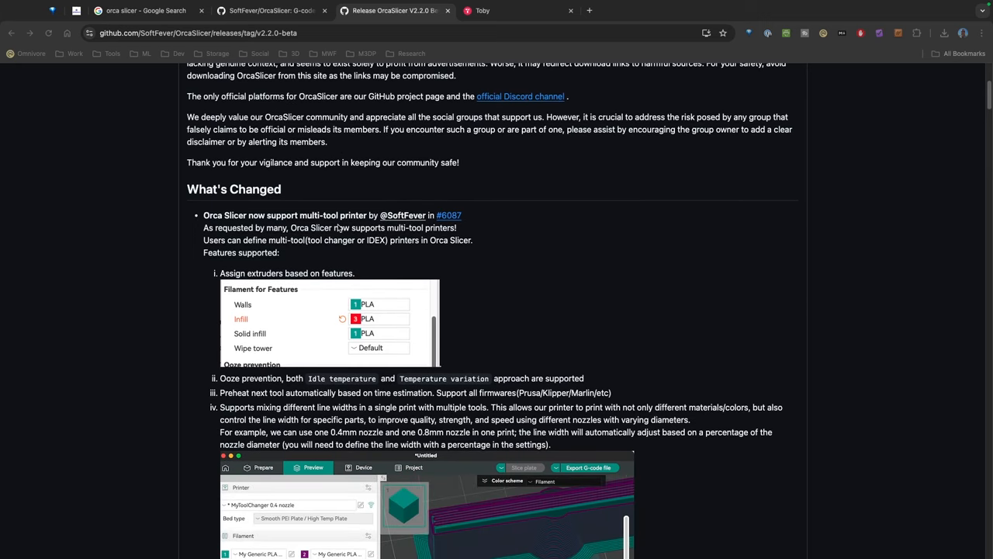
pyautogui.scroll(-3)
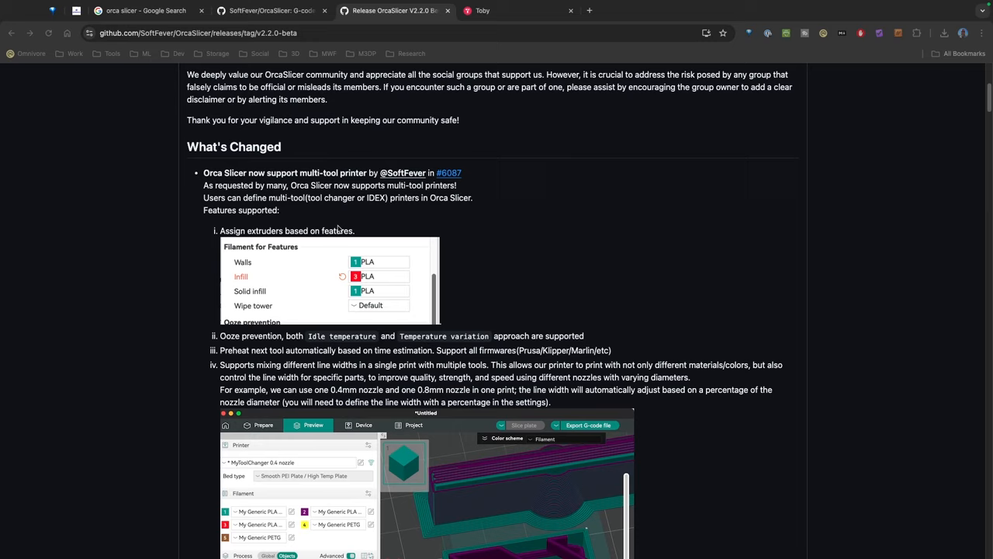
pyautogui.scroll(-3)
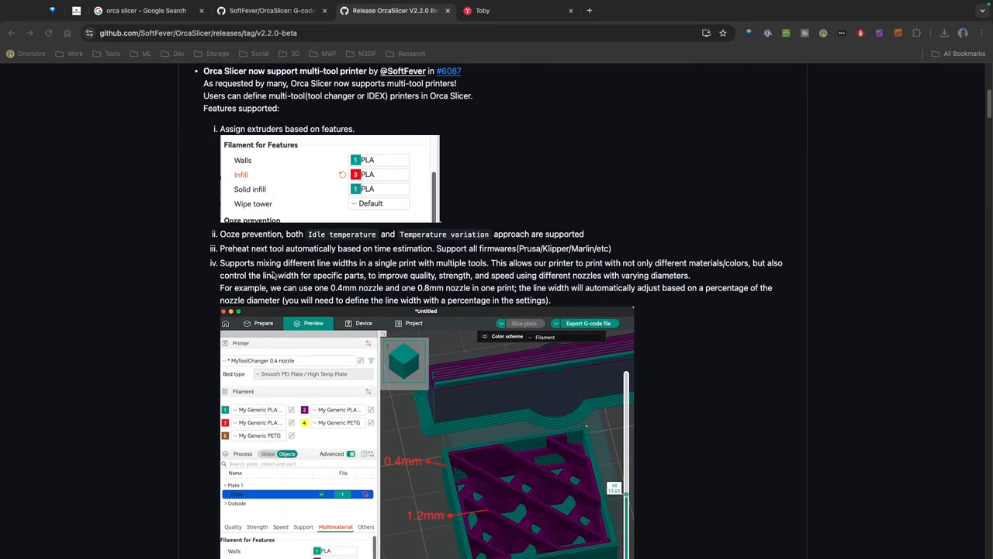
pyautogui.scroll(-3)
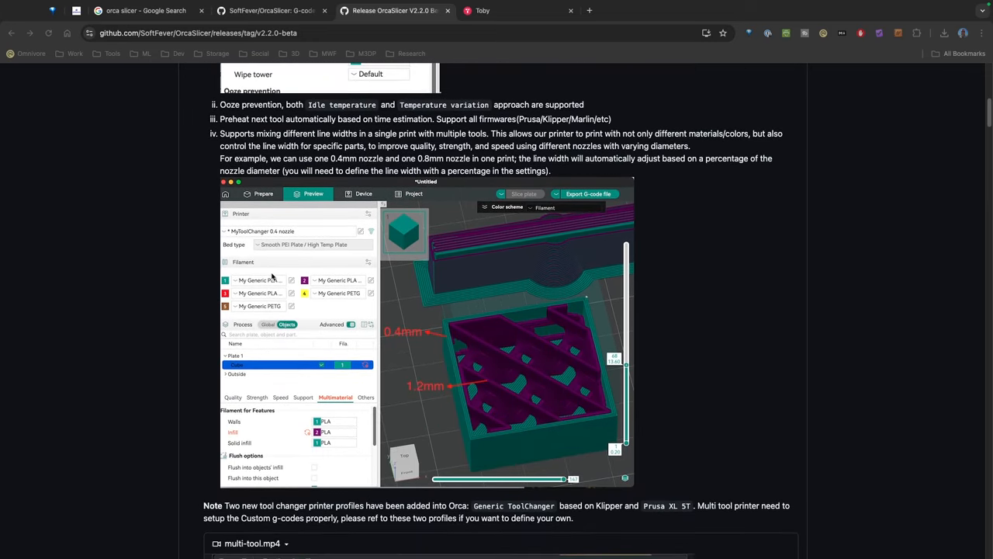
pyautogui.scroll(-3)
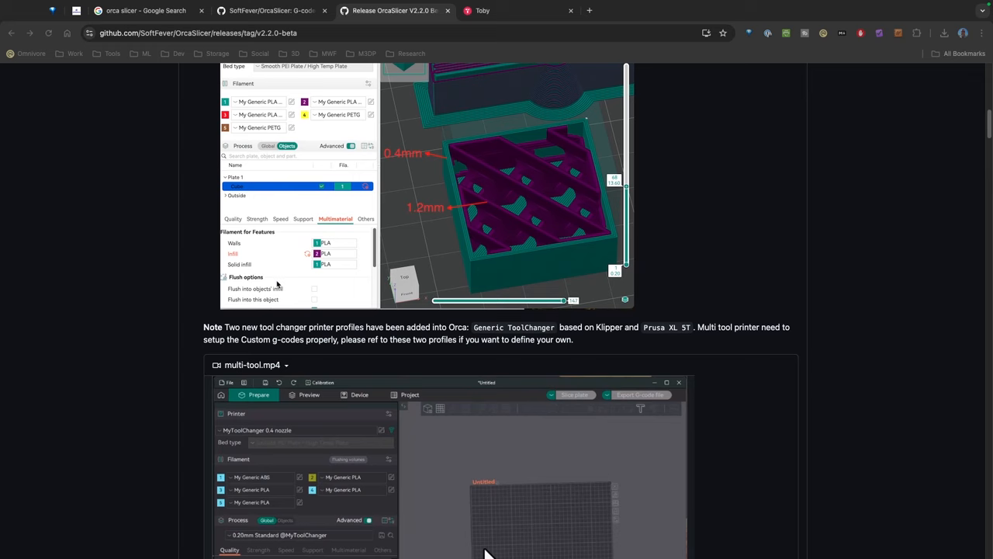
pyautogui.scroll(-3)
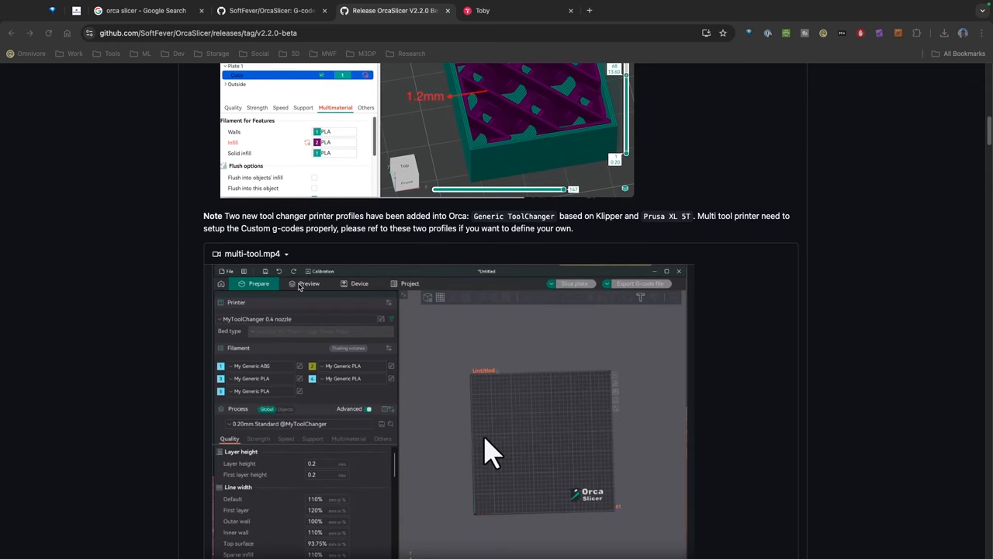
pyautogui.scroll(-3)
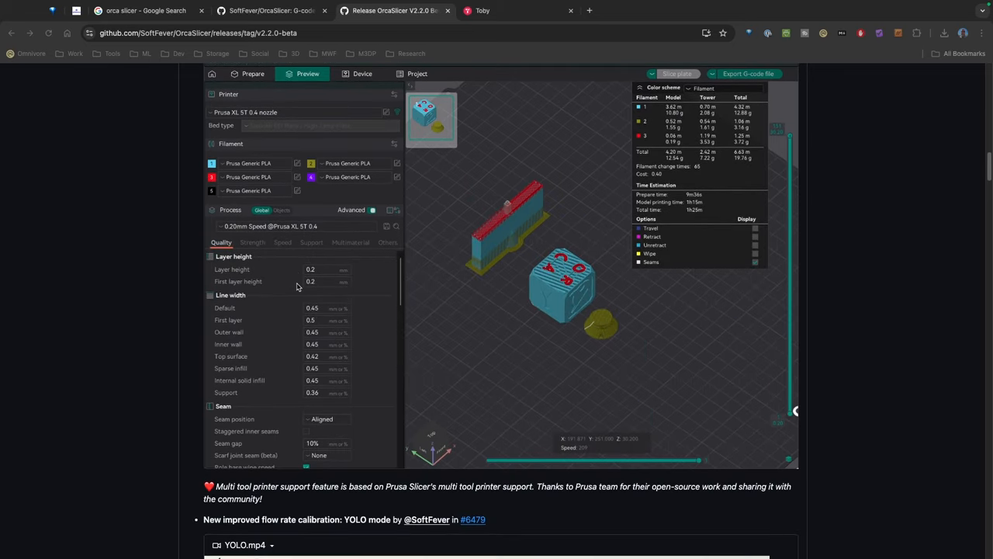
pyautogui.scroll(-3)
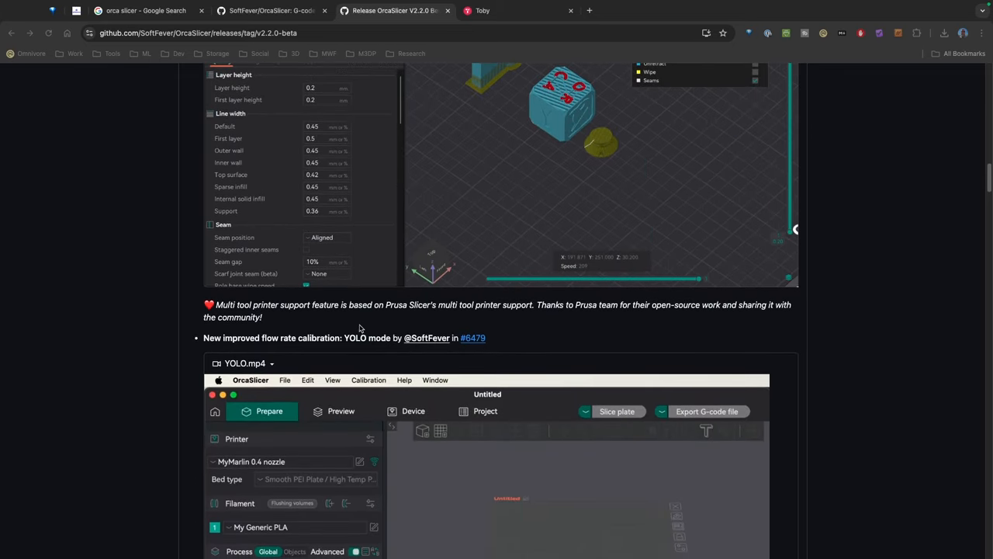
pyautogui.scroll(-3)
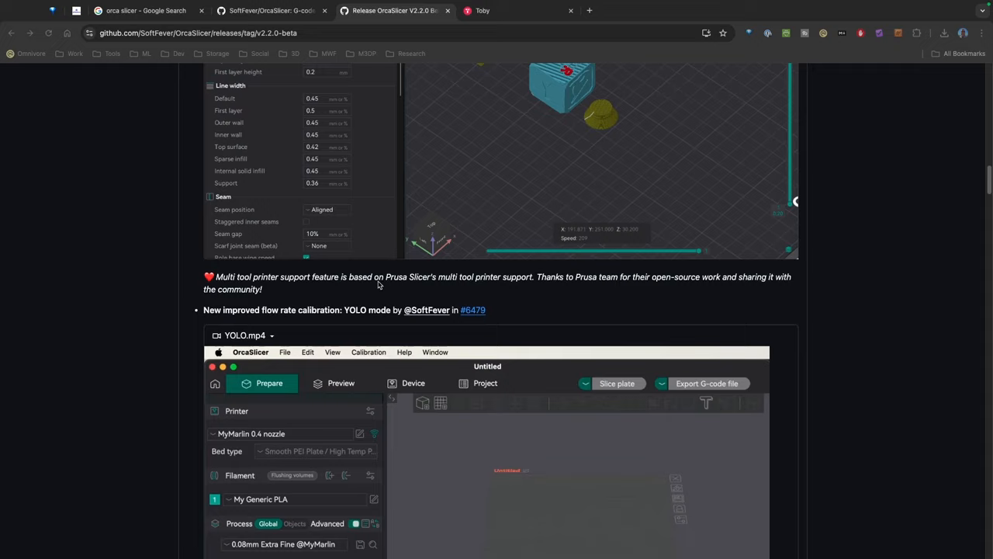
pyautogui.scroll(-3)
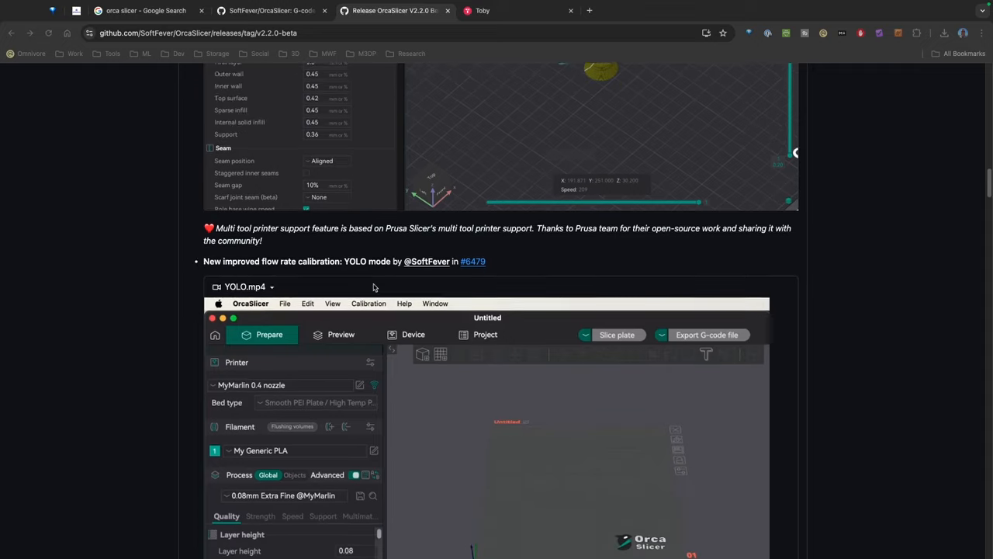
pyautogui.scroll(-3)
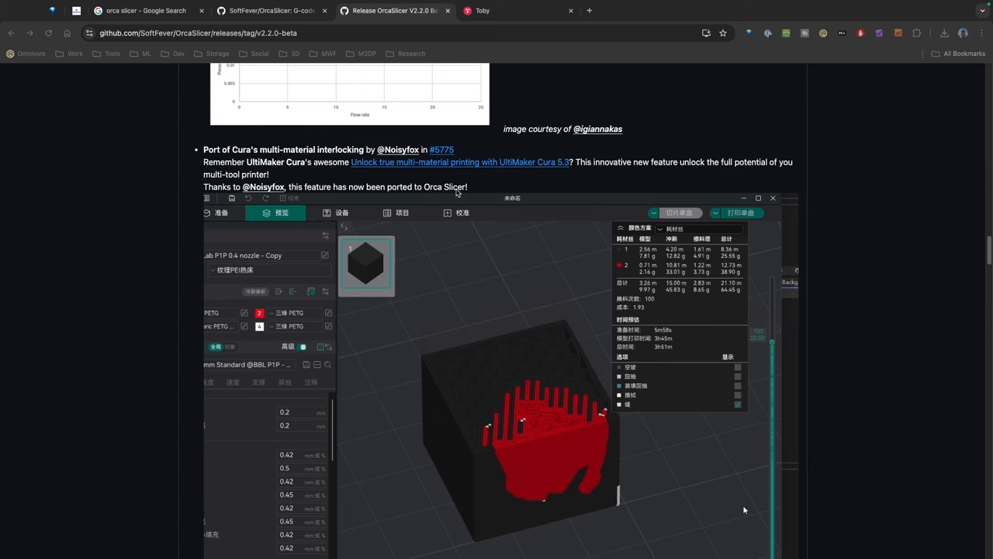
# Step: Scroll past the interlocking demo video and bring the Flow vs PA graphs into view
pyautogui.click(222, 212)
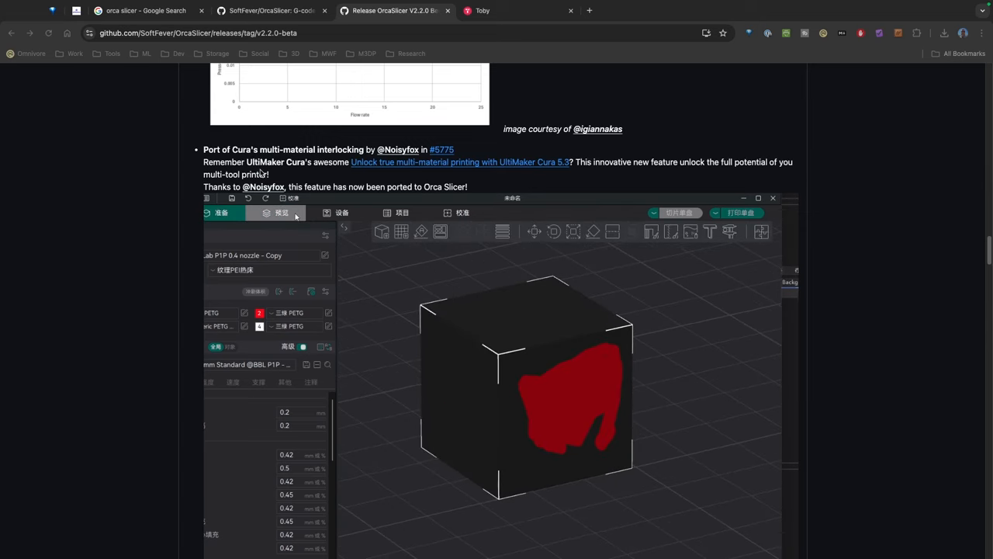
pyautogui.click(282, 212)
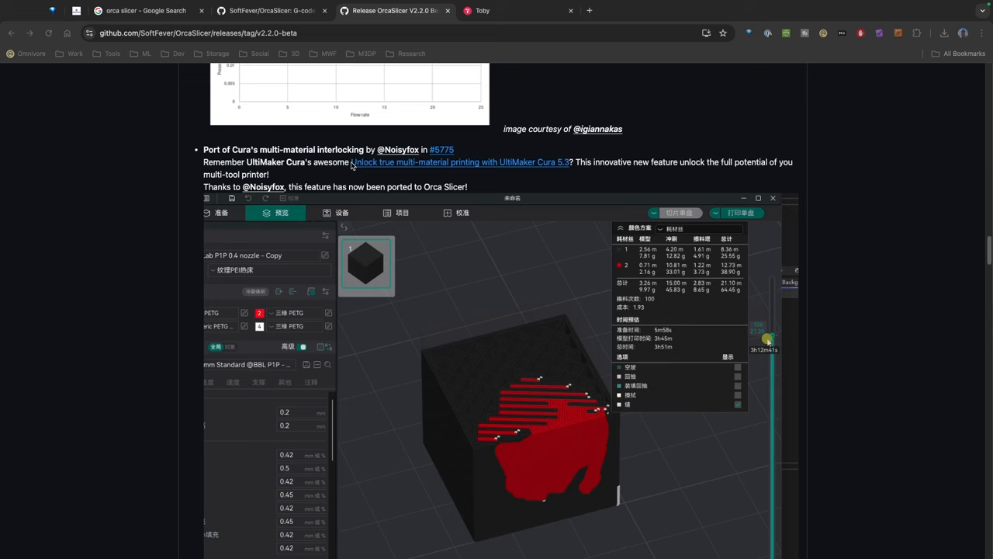
pyautogui.moveTo(767, 340); pyautogui.dragTo(773, 425)
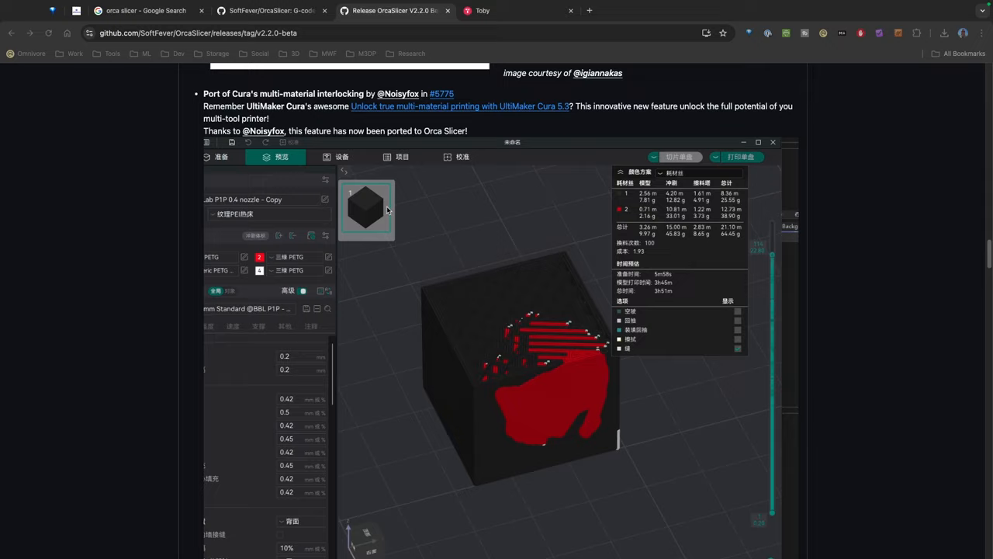
pyautogui.scroll(-3)
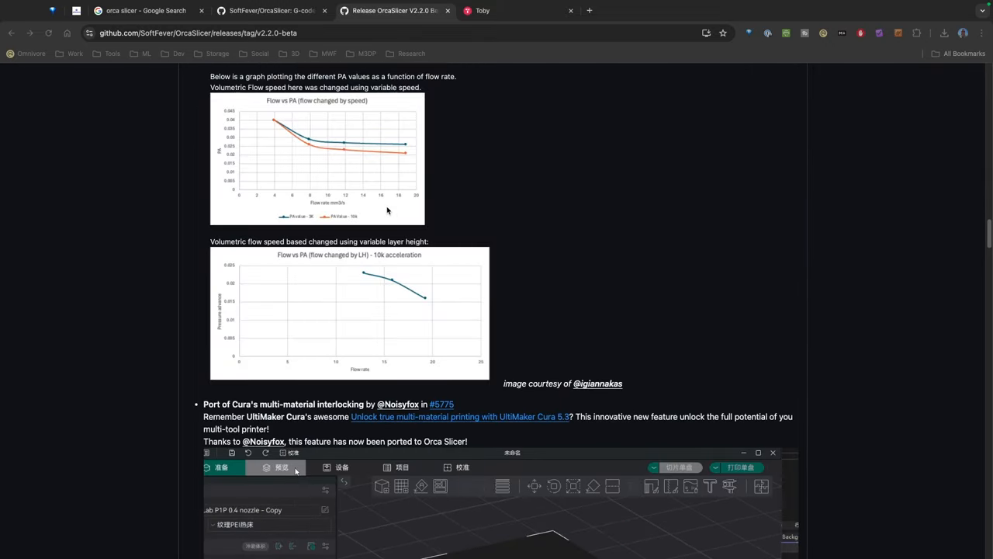
# Step: Read the YOLO flow calibration and Adaptive Pressure advance sections of the release notes
pyautogui.scroll(3)
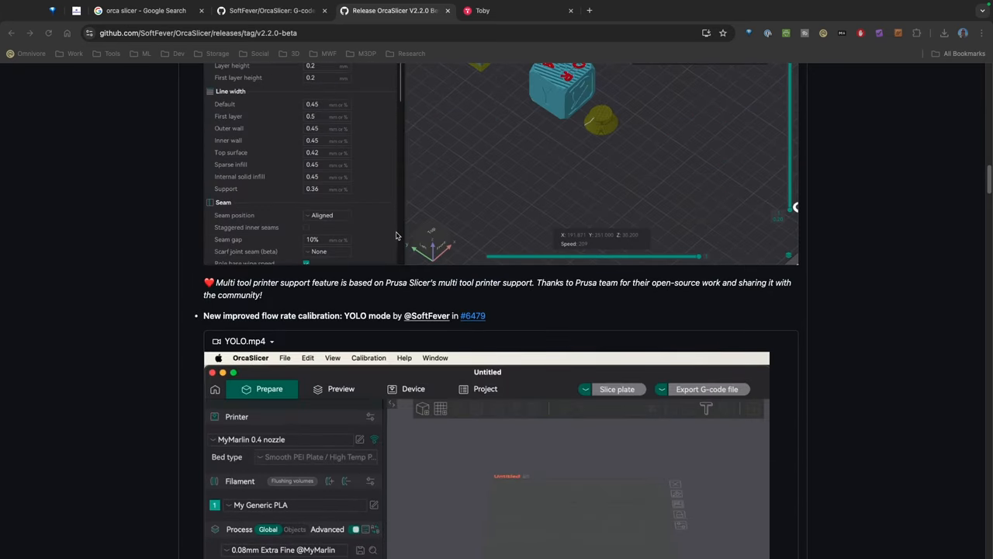
pyautogui.moveTo(219, 322)
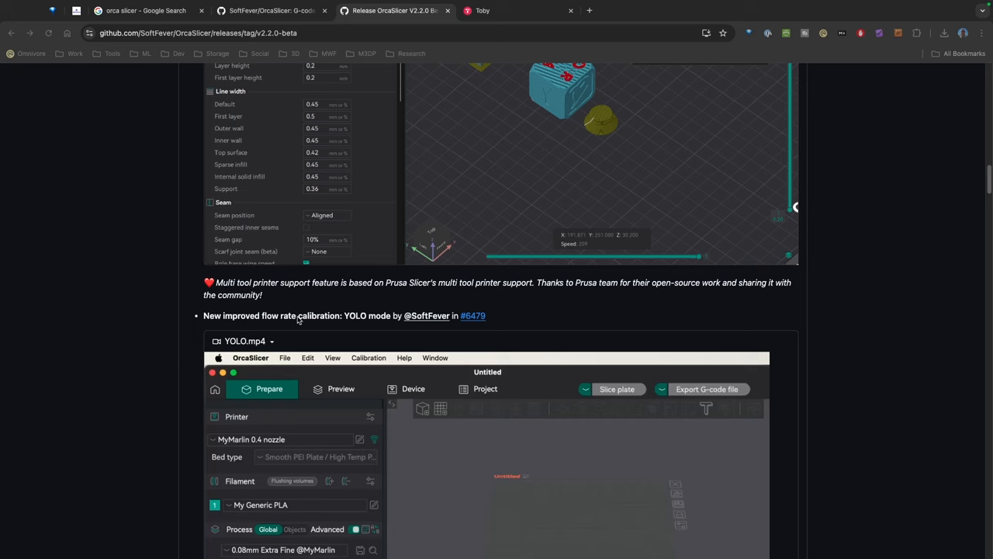
pyautogui.scroll(-3)
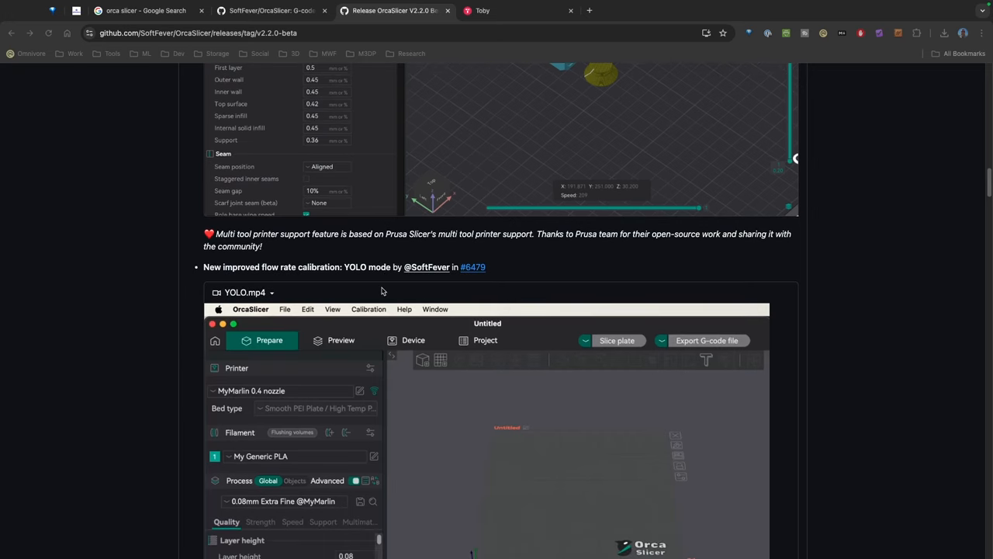
pyautogui.scroll(-3)
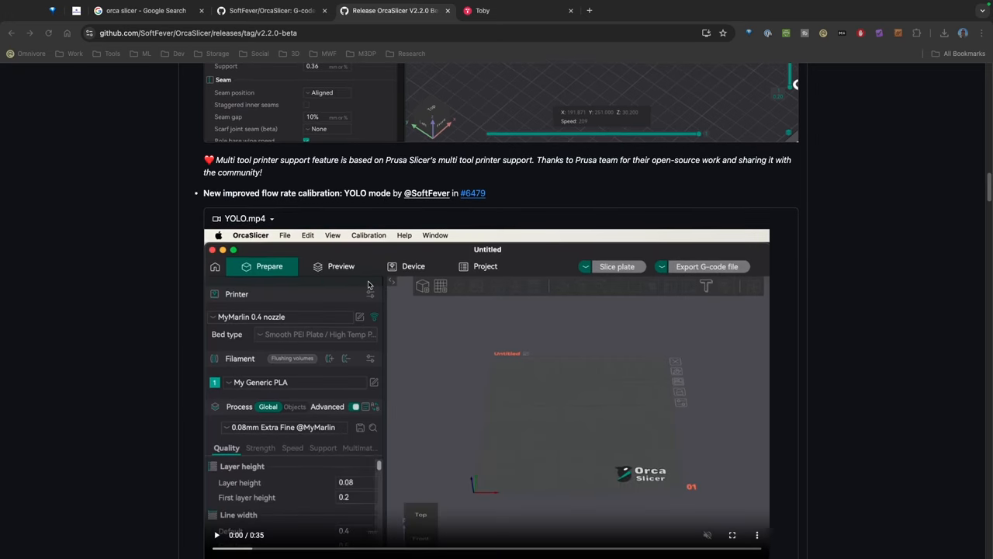
pyautogui.scroll(-3)
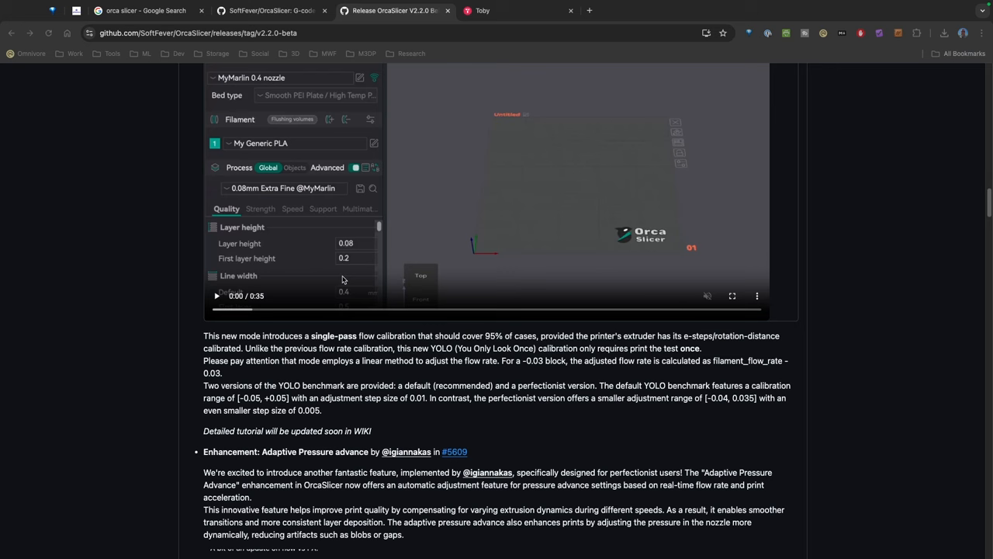
pyautogui.scroll(-3)
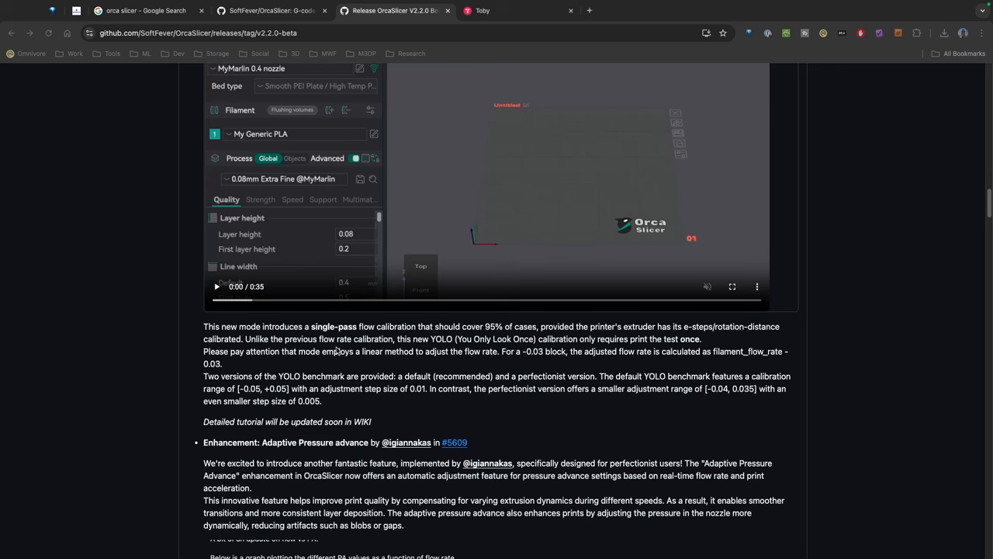
pyautogui.moveTo(408, 363)
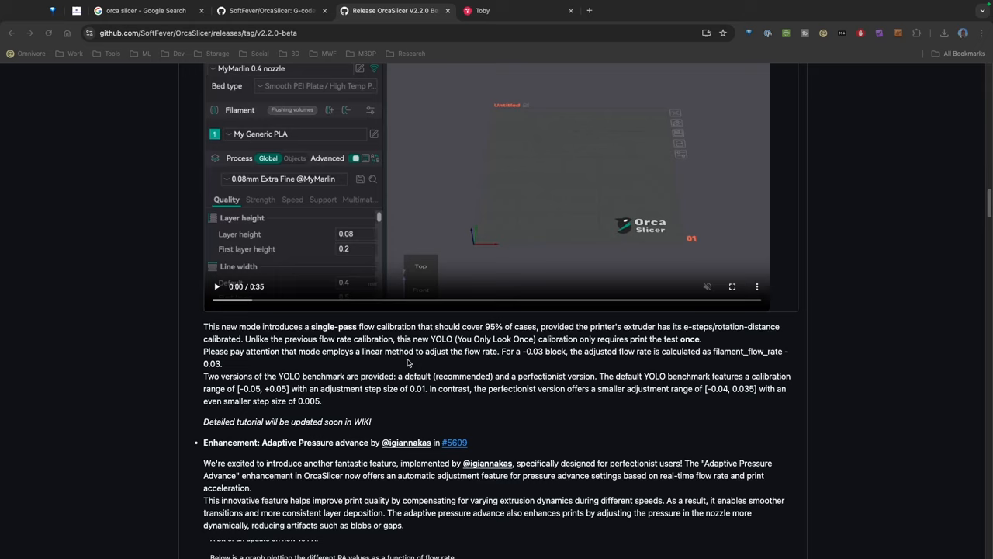
pyautogui.moveTo(674, 352)
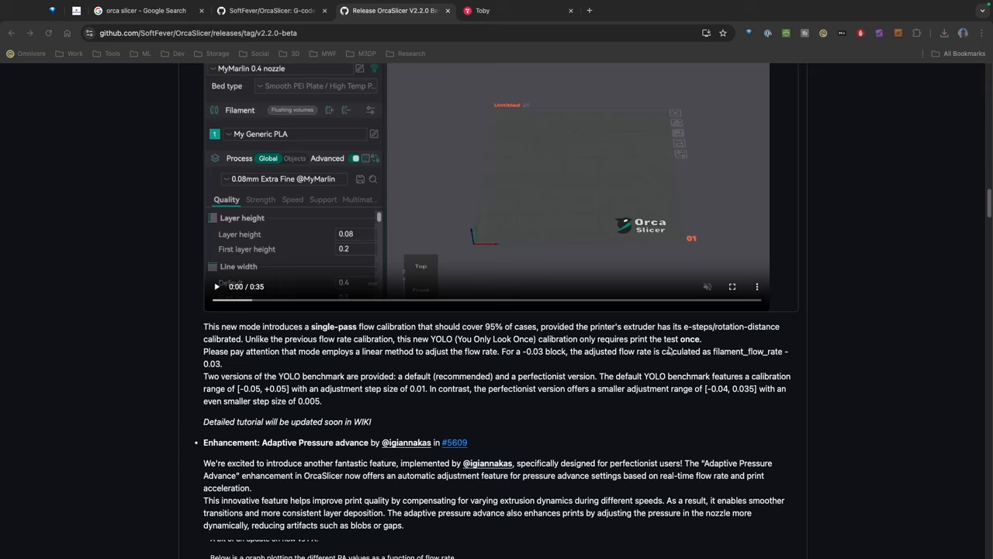
pyautogui.moveTo(636, 343)
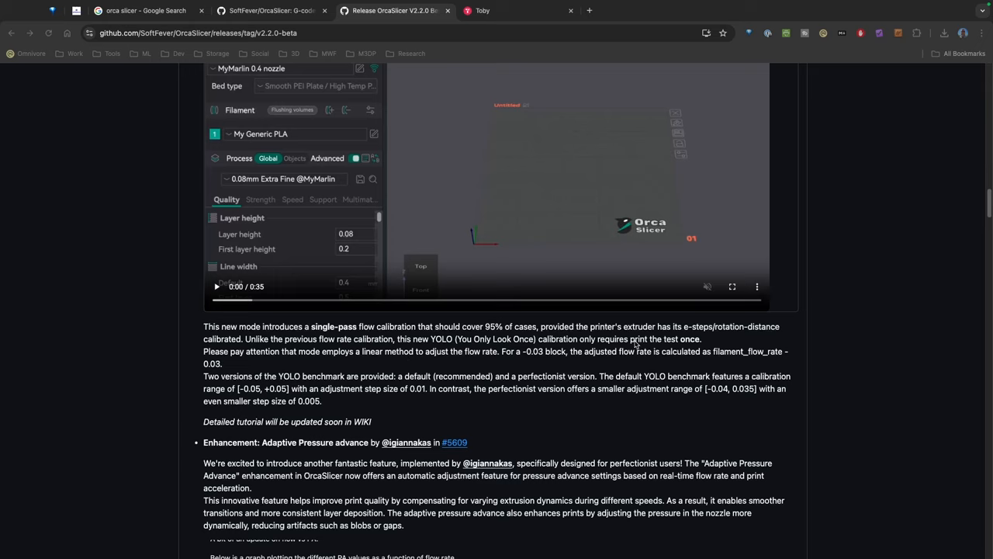
pyautogui.moveTo(565, 337)
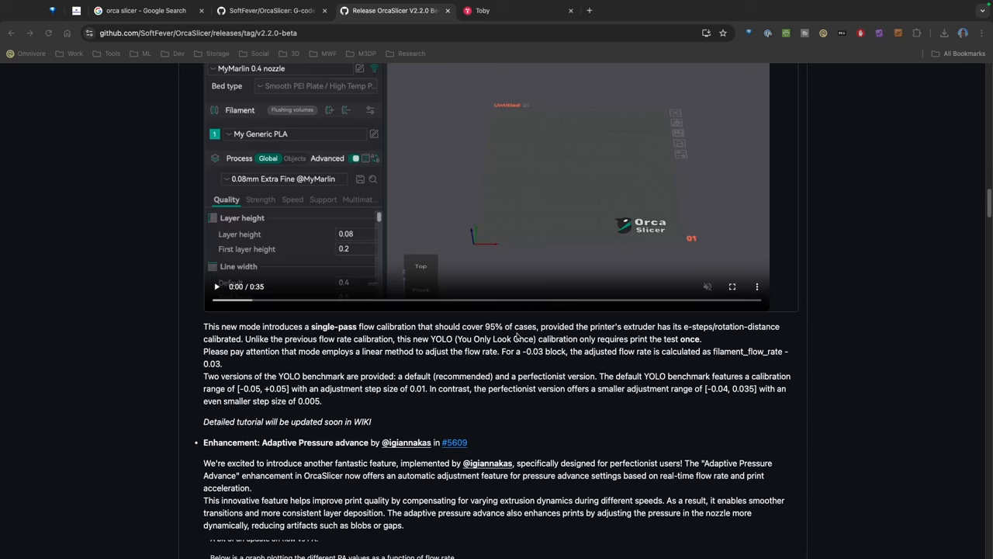
pyautogui.moveTo(480, 370)
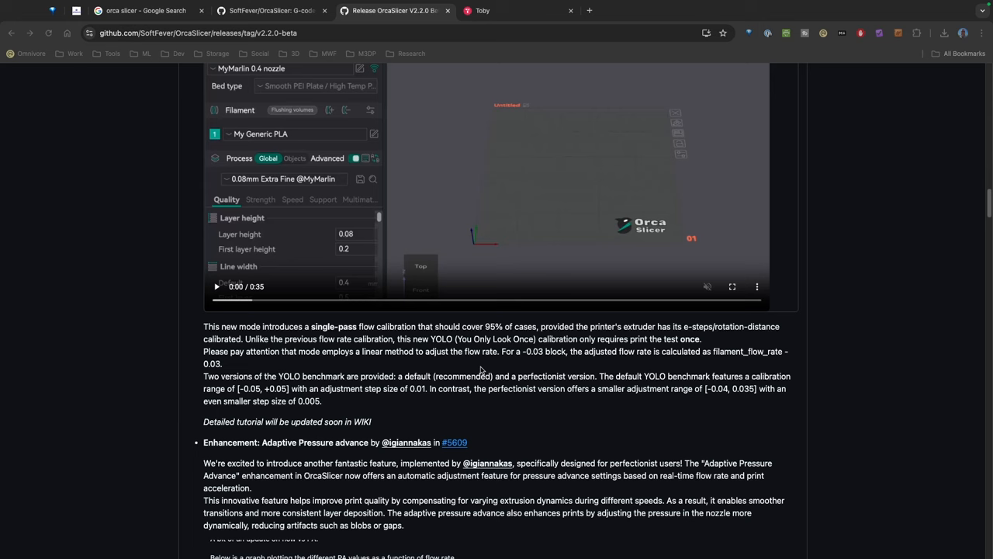
pyautogui.scroll(-3)
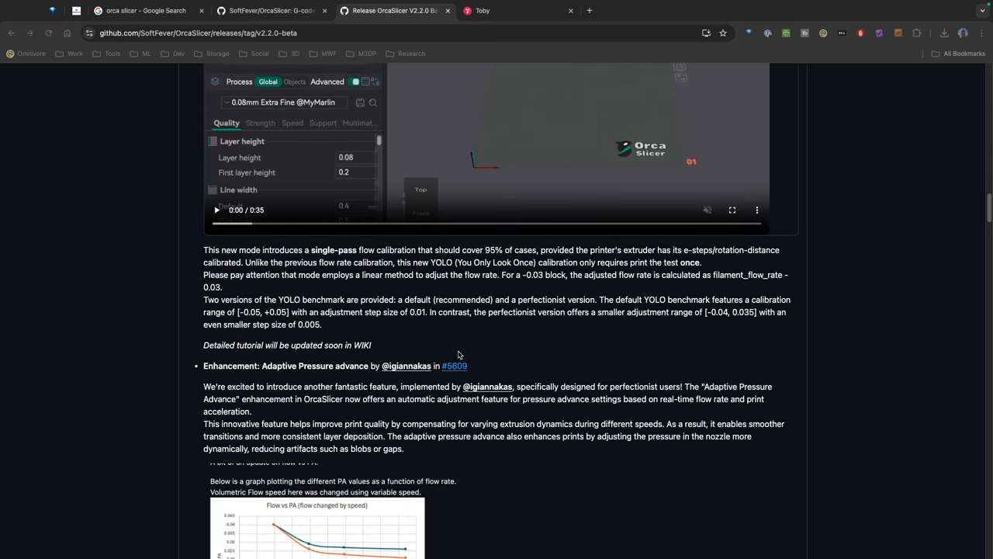
pyautogui.scroll(-3)
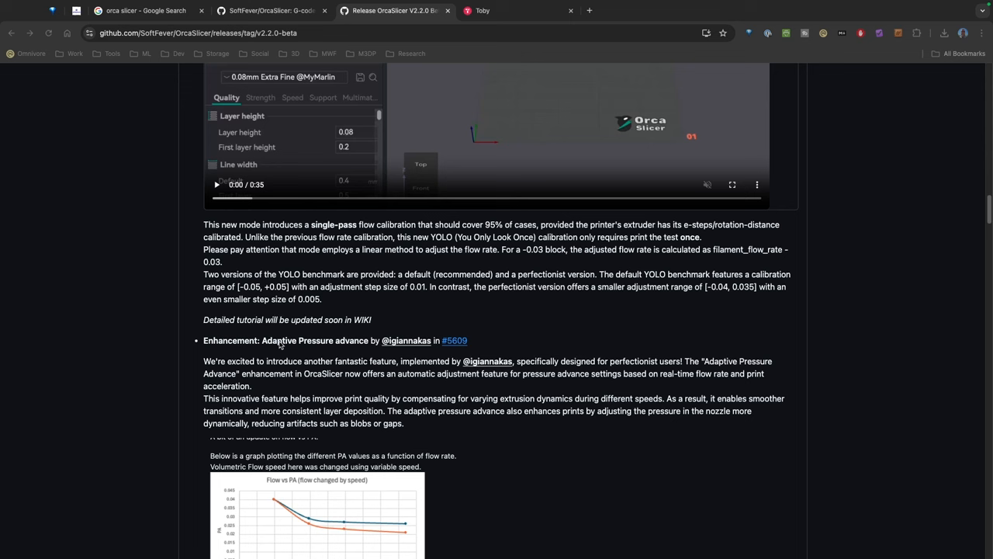
pyautogui.scroll(-3)
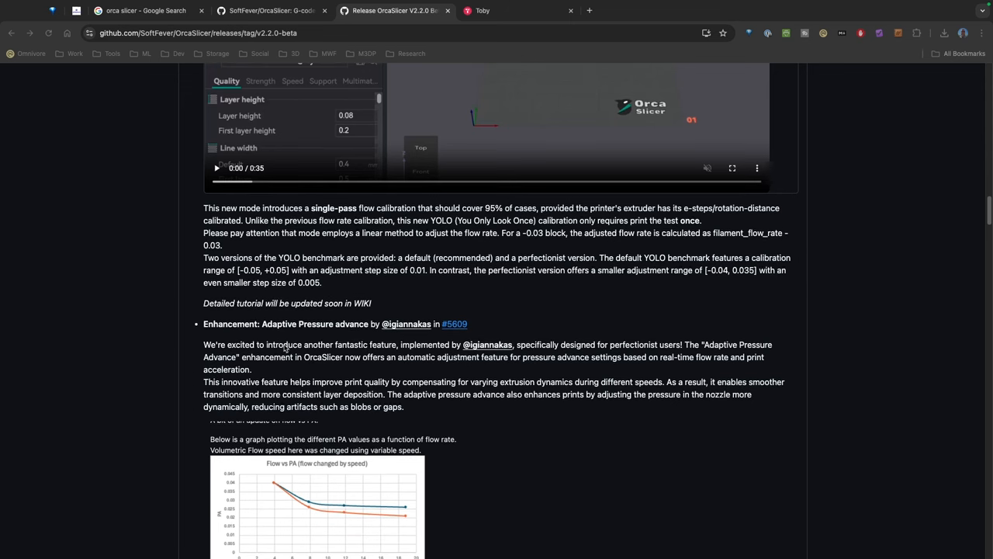
pyautogui.moveTo(269, 373)
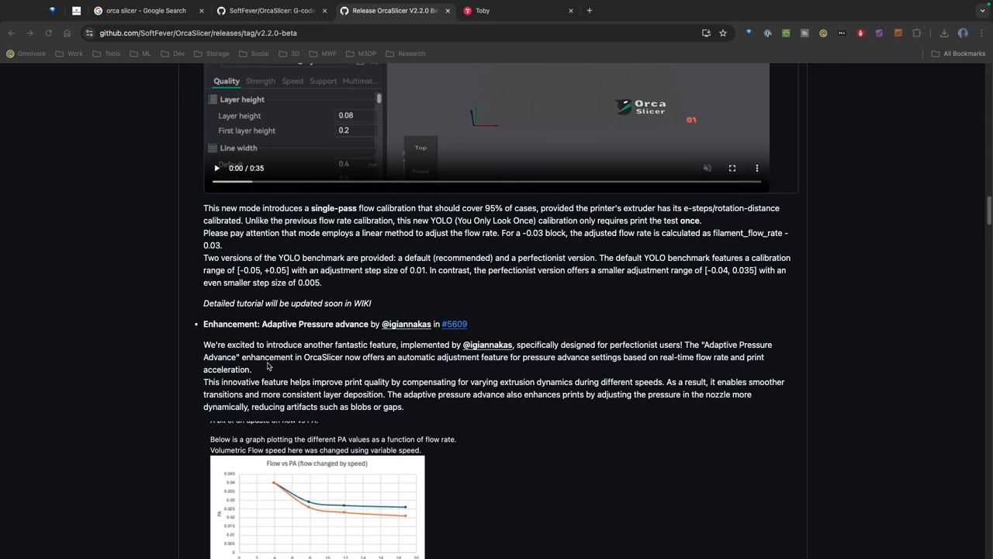
# Step: Continue down to the MMU filament cutter and per-object skirt and draft shield entries
pyautogui.scroll(-3)
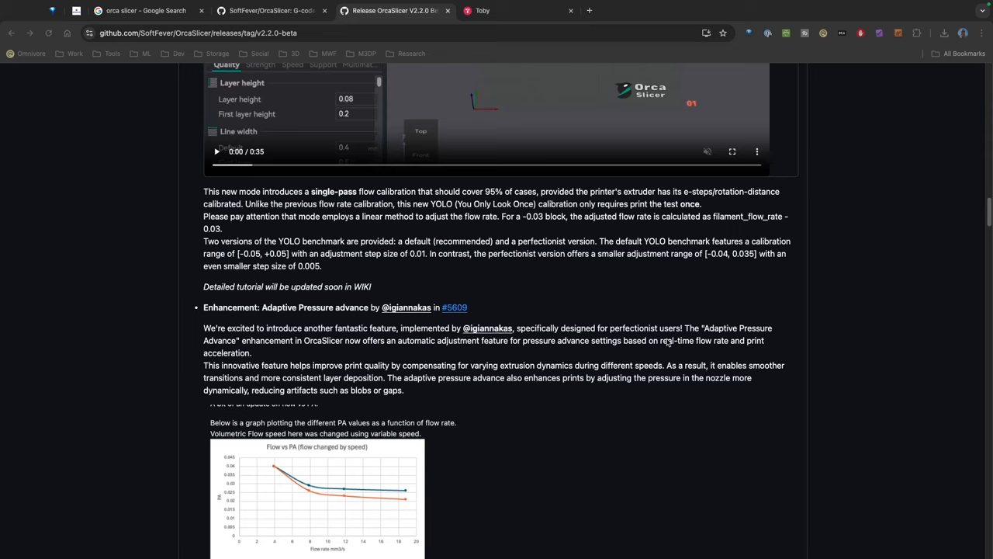
pyautogui.moveTo(685, 345)
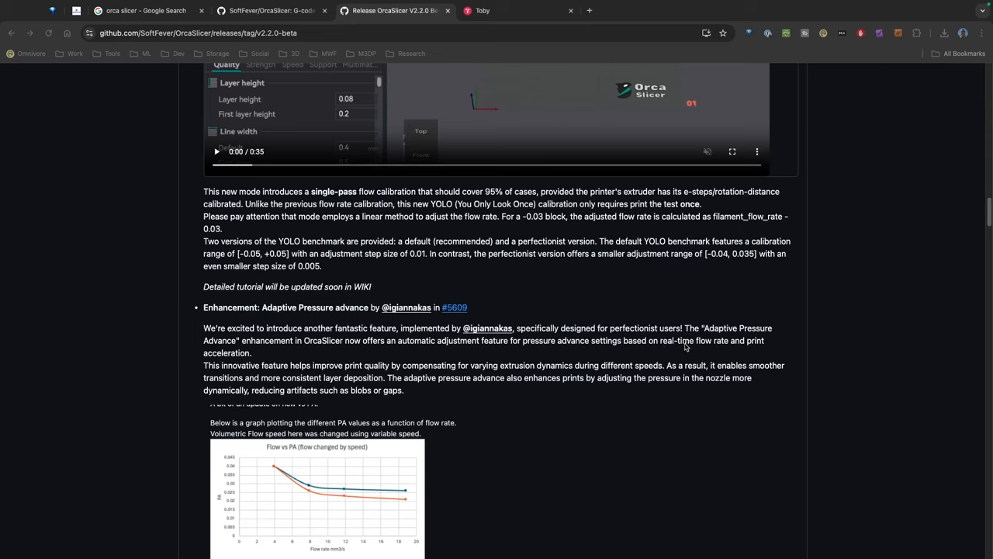
pyautogui.moveTo(670, 353)
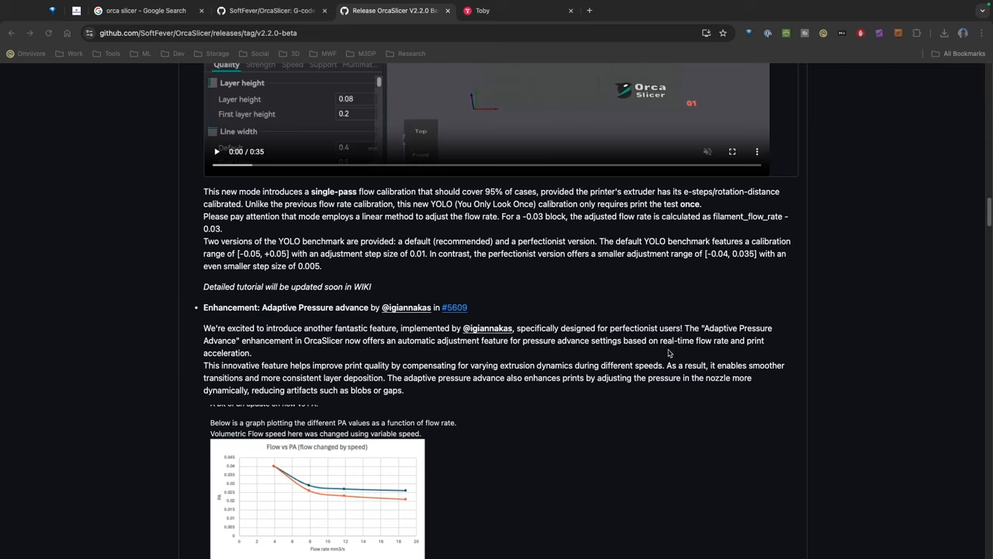
pyautogui.moveTo(300, 371)
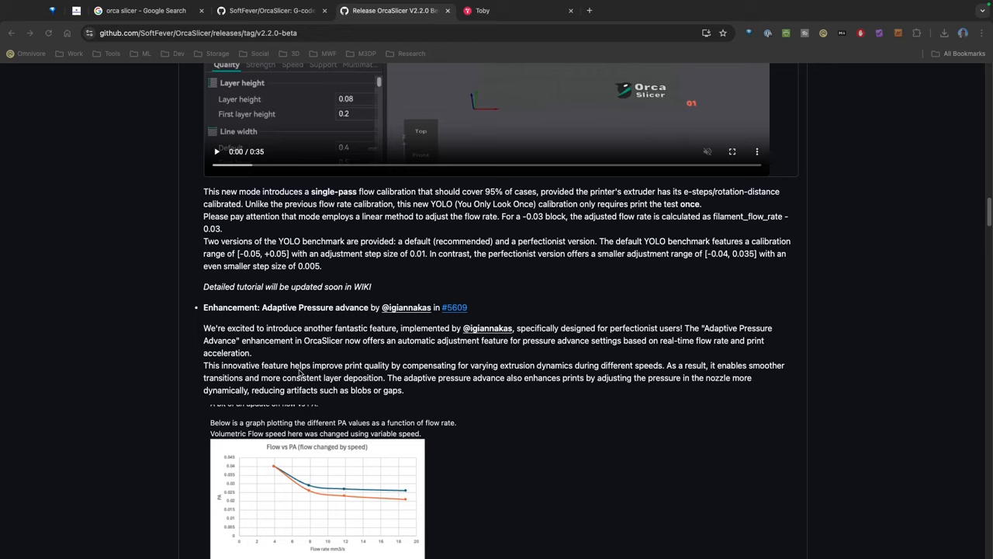
pyautogui.scroll(-3)
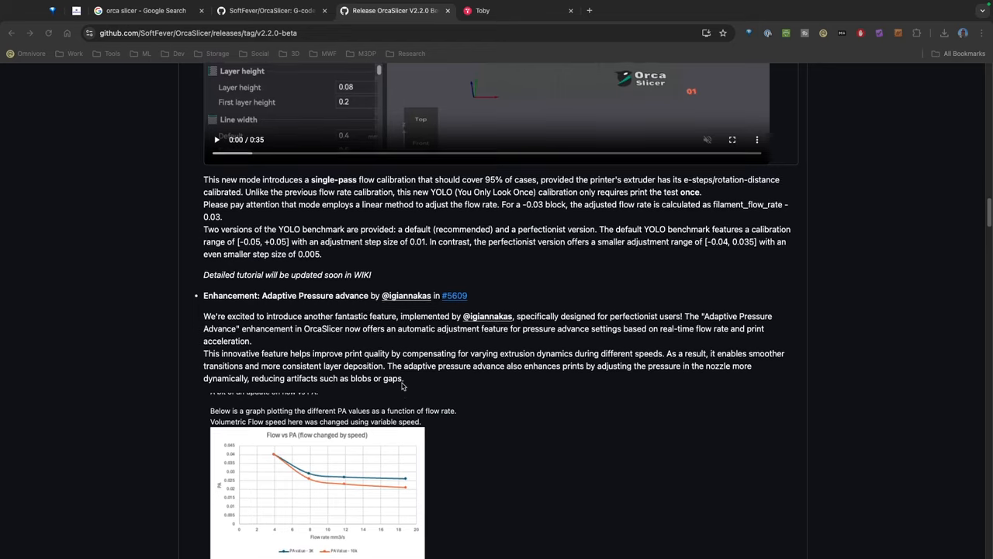
pyautogui.scroll(-3)
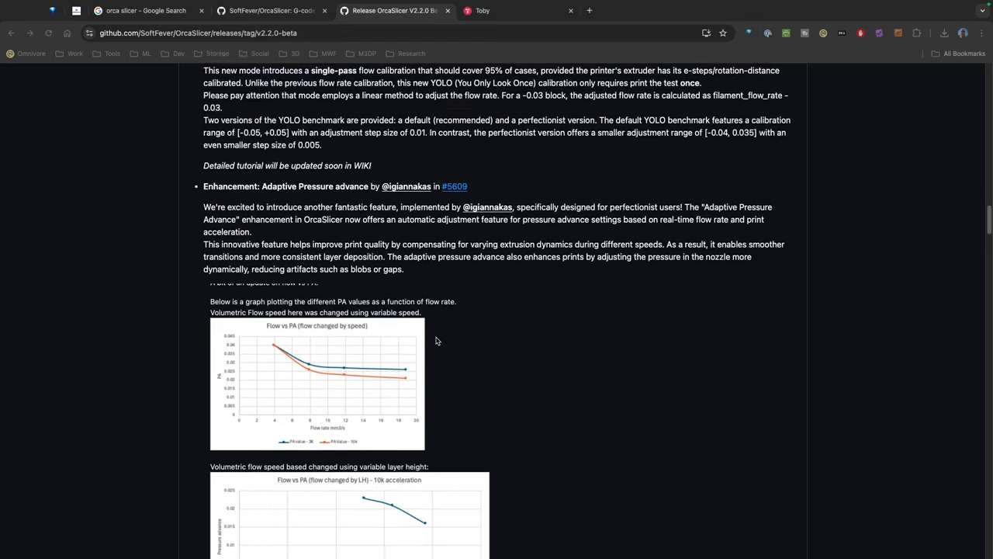
pyautogui.scroll(-3)
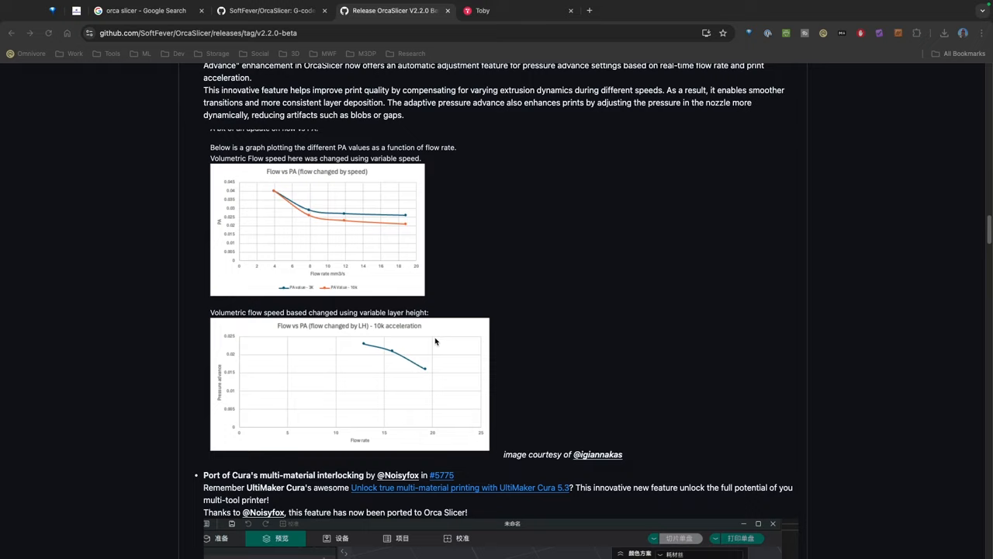
pyautogui.scroll(-3)
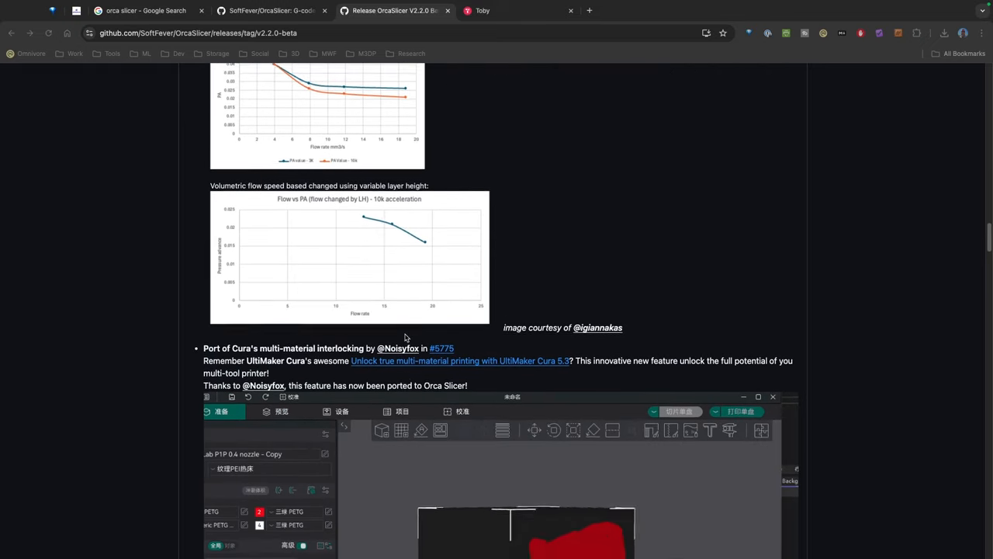
pyautogui.scroll(-3)
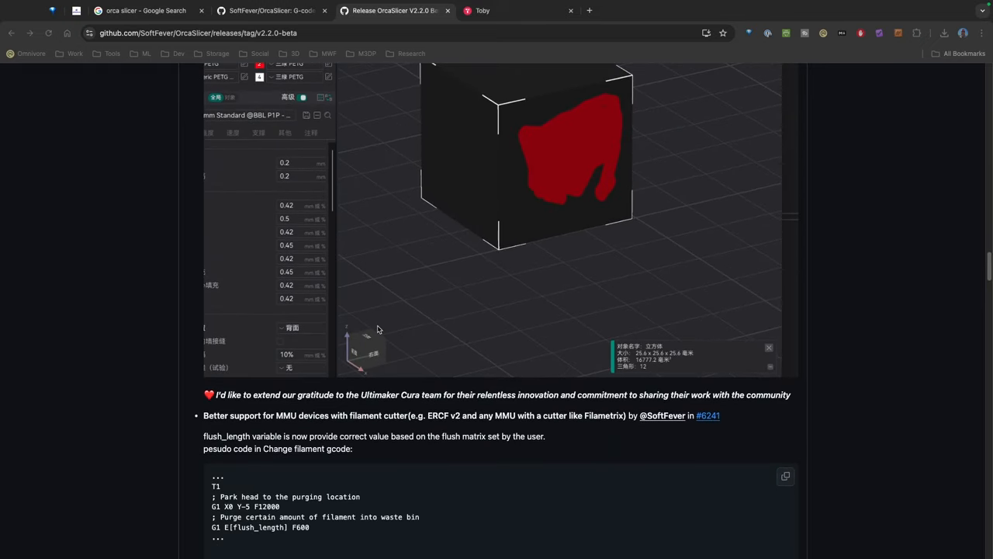
pyautogui.scroll(-3)
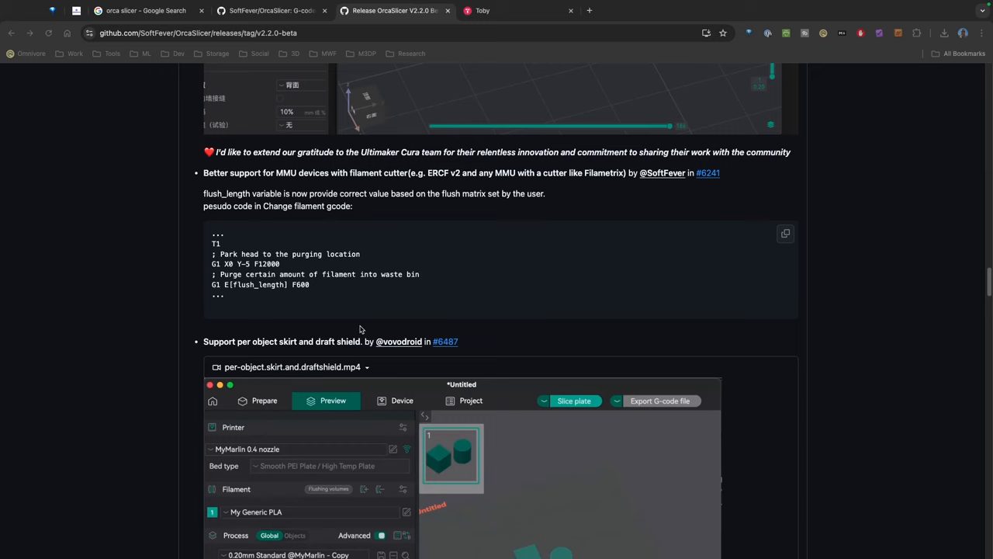
# Step: Scroll through the 'What's Changed' contributor list of the V2.2.0 beta release
pyautogui.scroll(-3)
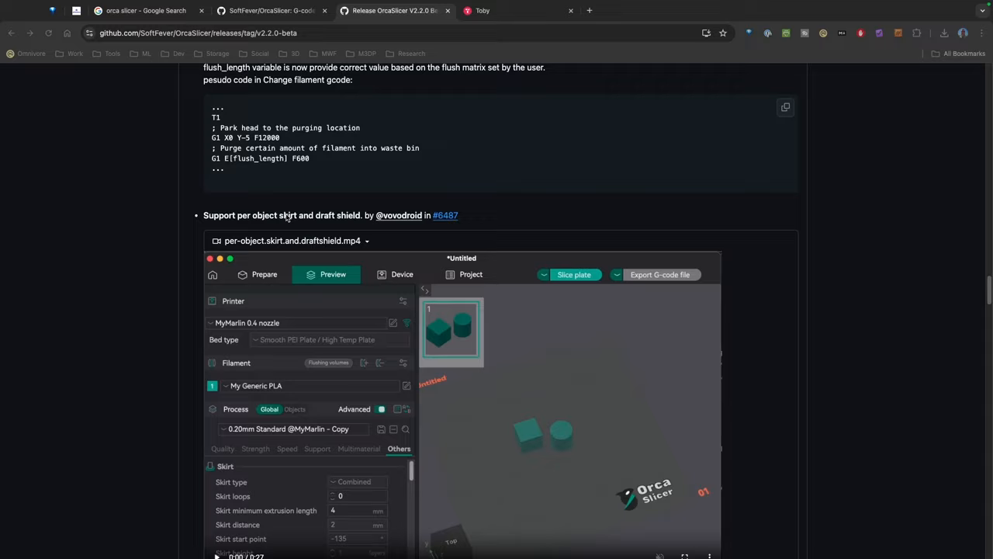
pyautogui.scroll(-3)
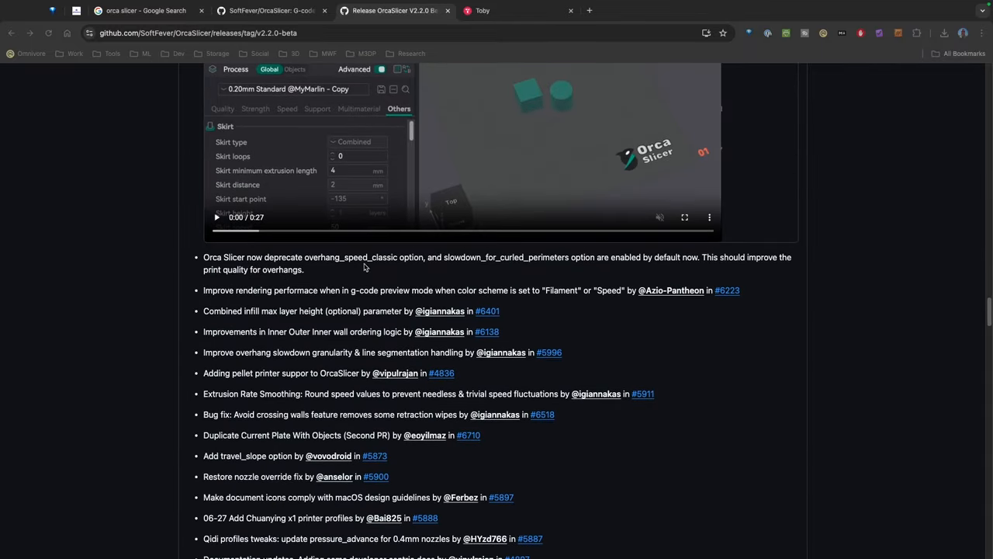
pyautogui.scroll(-3)
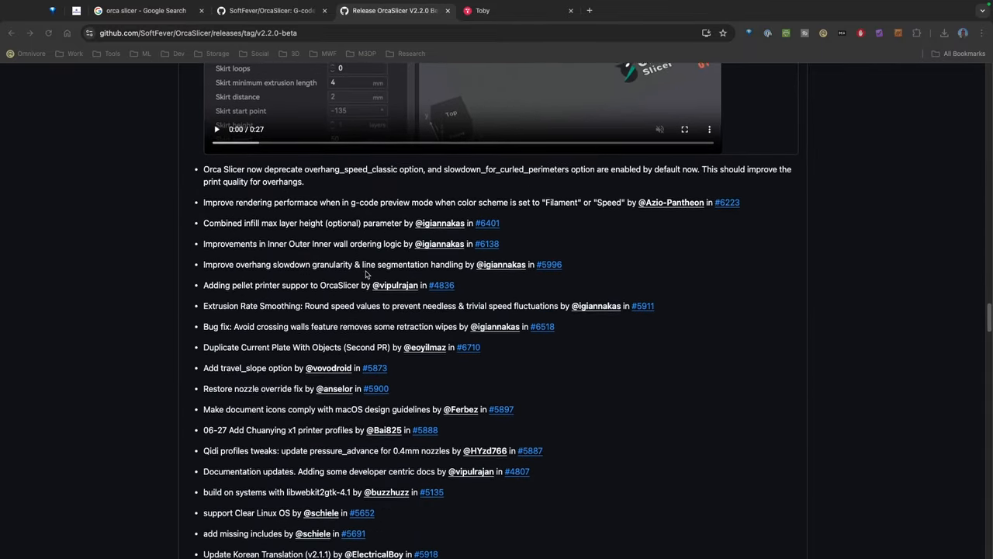
pyautogui.scroll(-3)
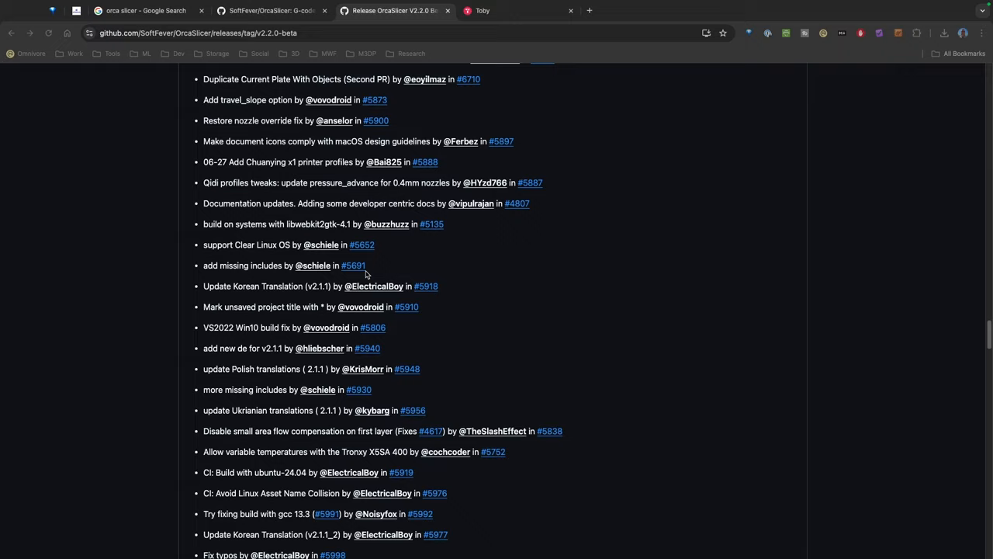
pyautogui.scroll(-3)
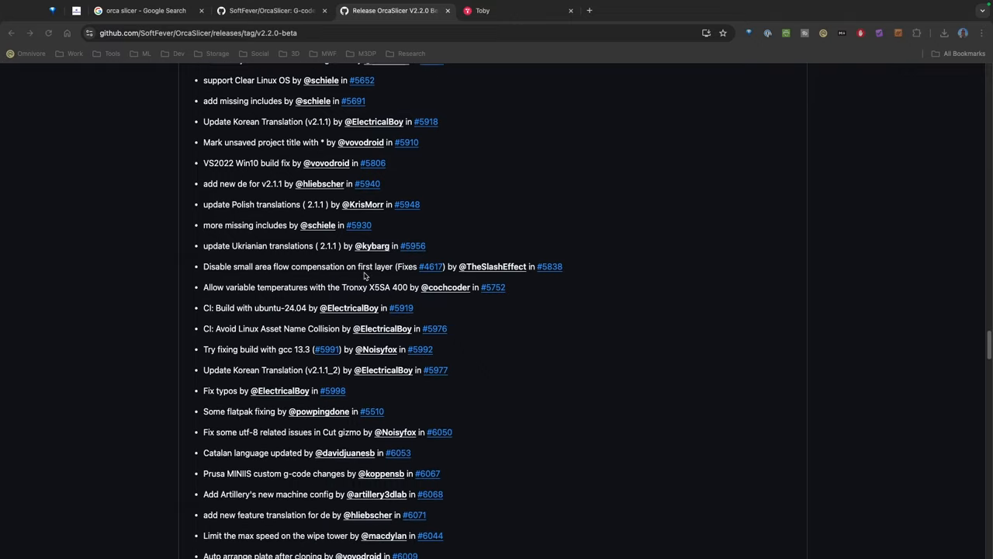
pyautogui.scroll(-3)
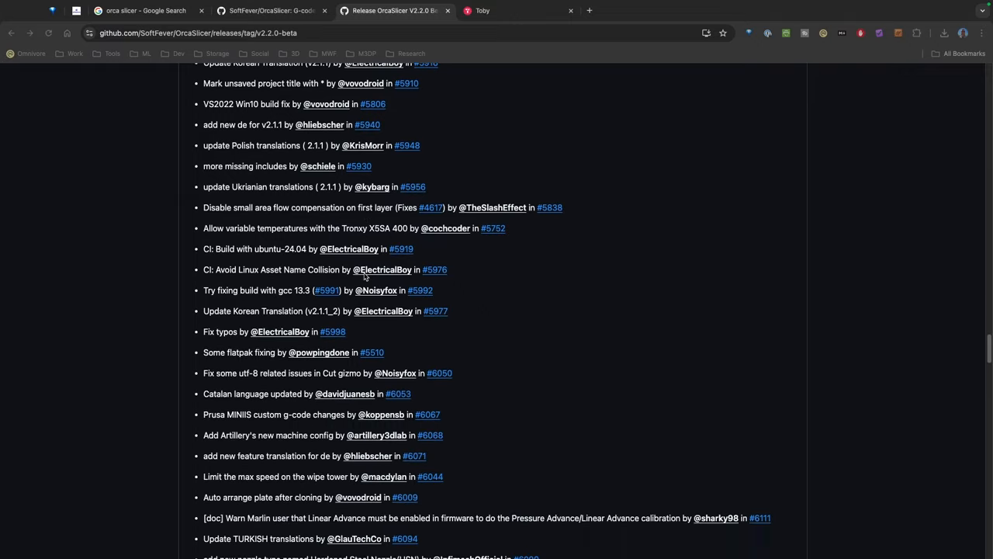
pyautogui.scroll(-3)
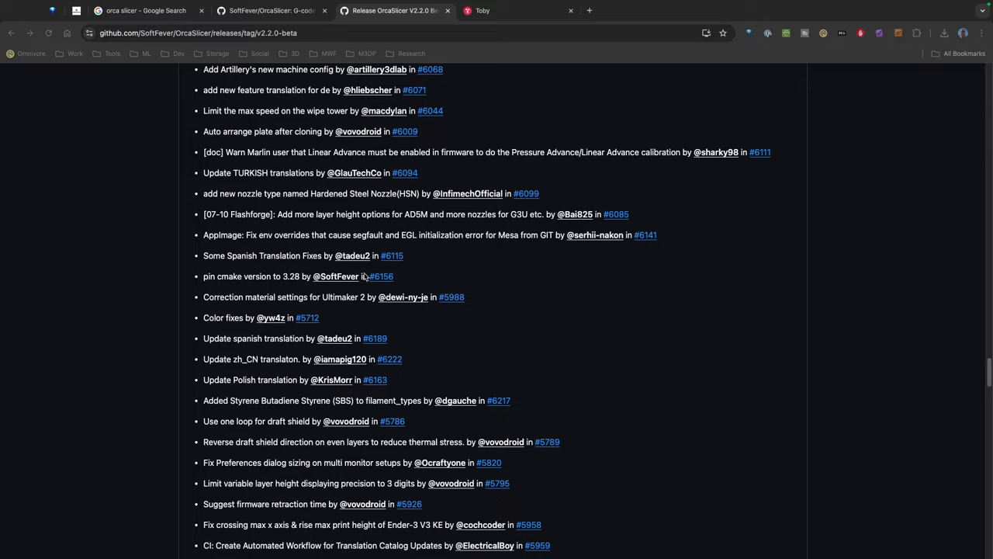
pyautogui.scroll(-3)
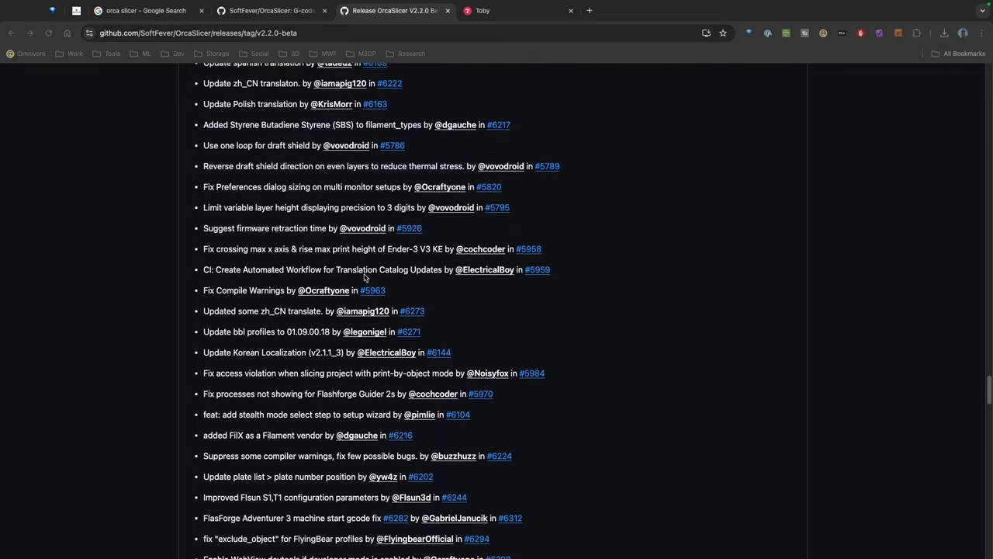
pyautogui.scroll(-3)
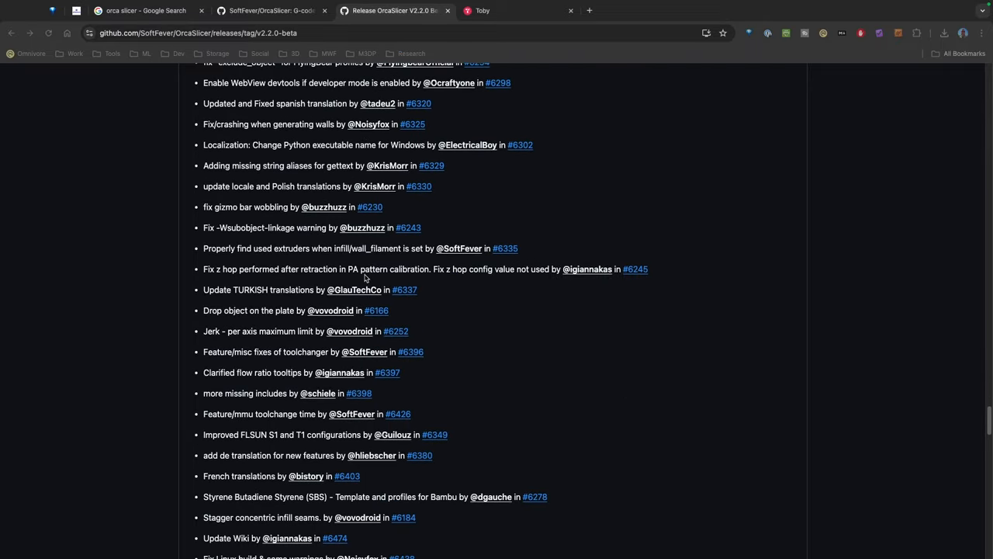
pyautogui.scroll(-3)
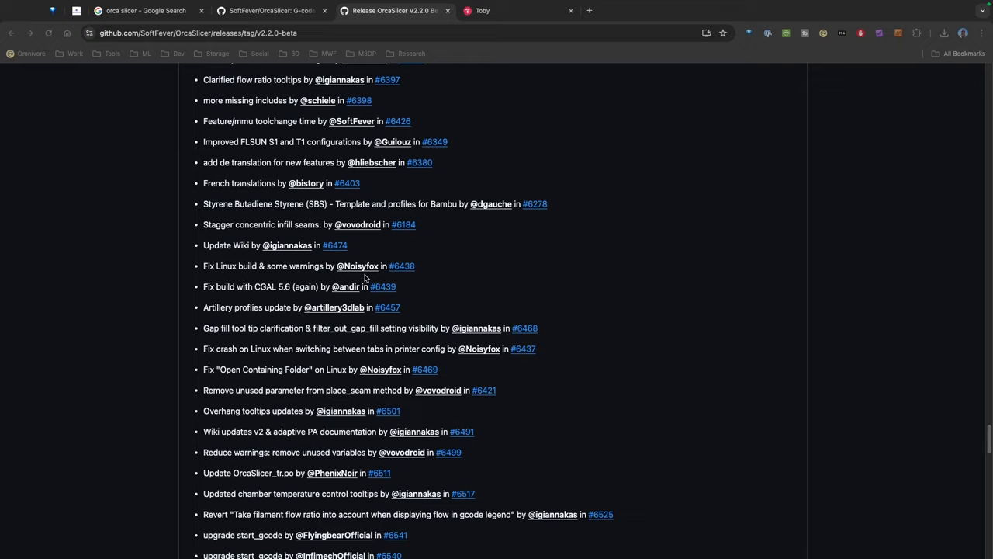
pyautogui.scroll(-3)
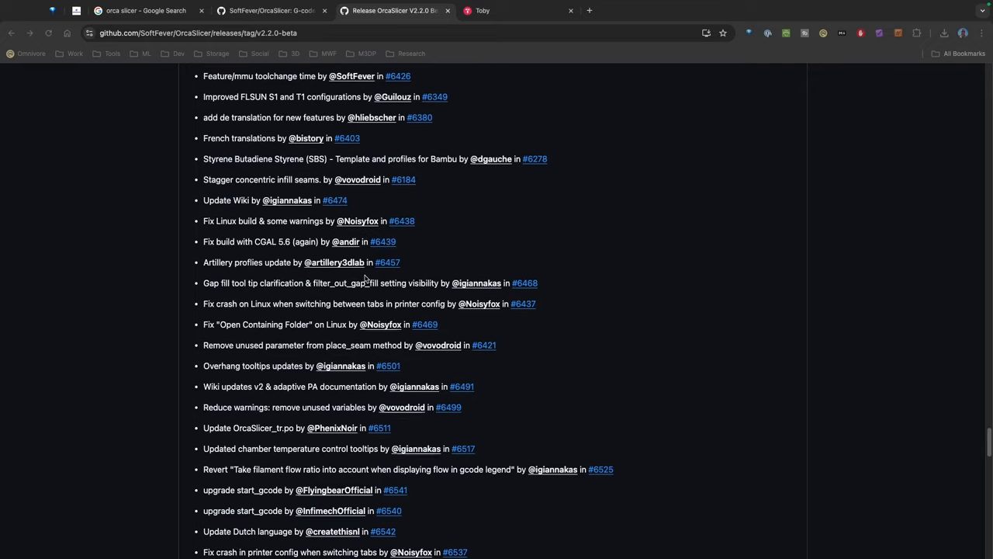
pyautogui.scroll(-3)
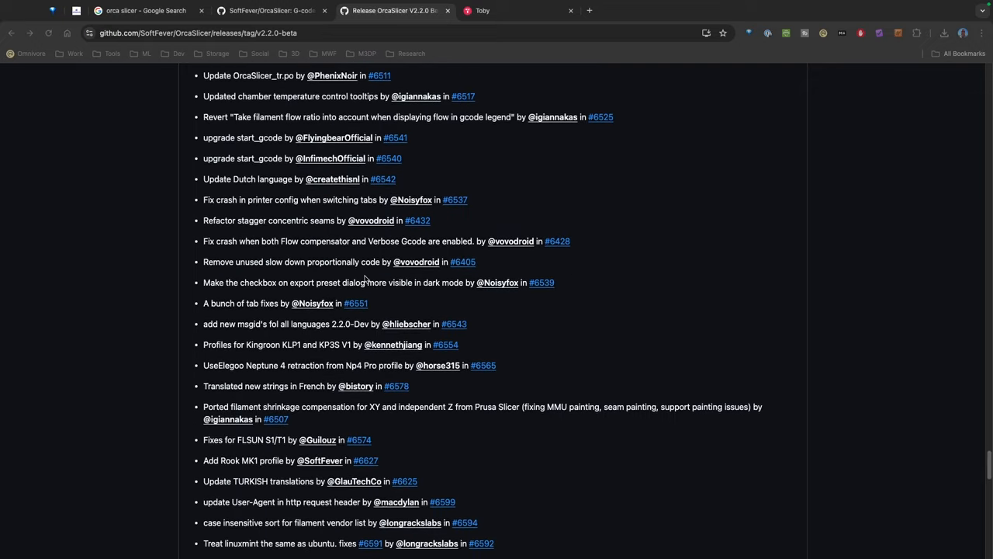
pyautogui.scroll(-3)
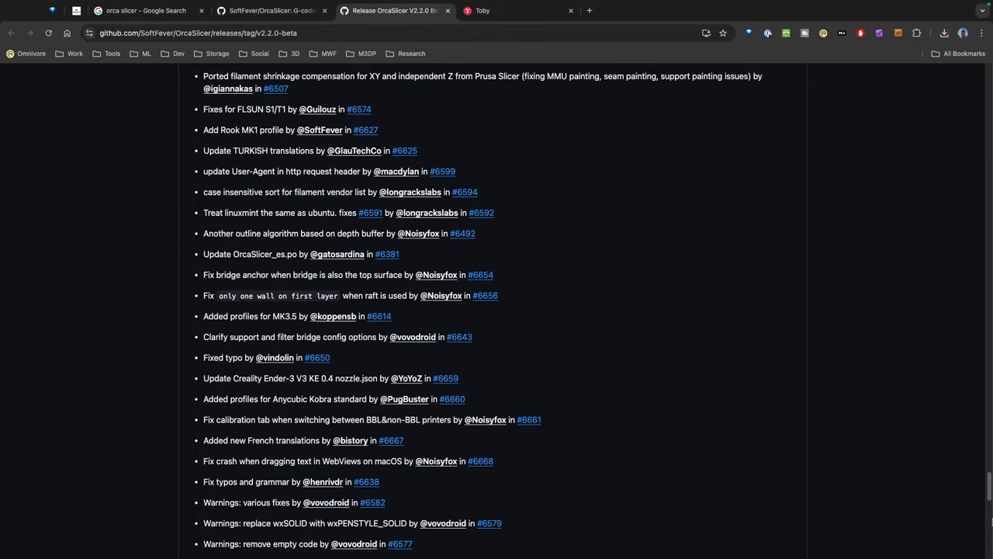
pyautogui.scroll(-3)
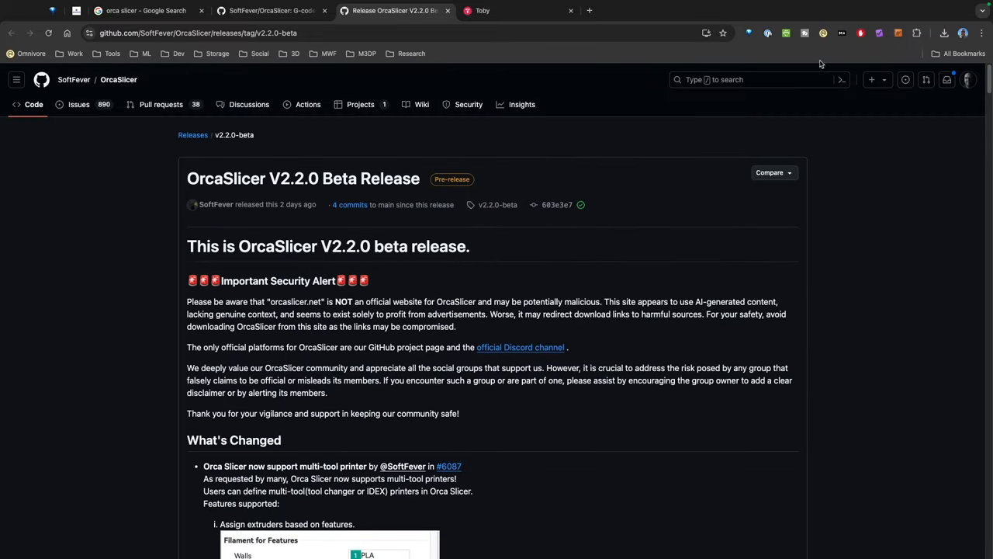
pyautogui.moveTo(380, 166)
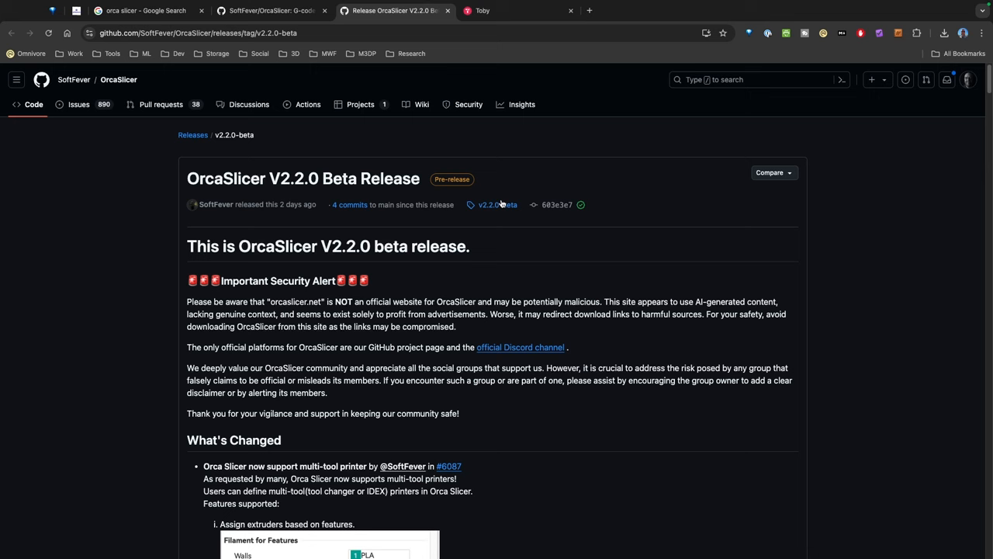
pyautogui.moveTo(78, 104)
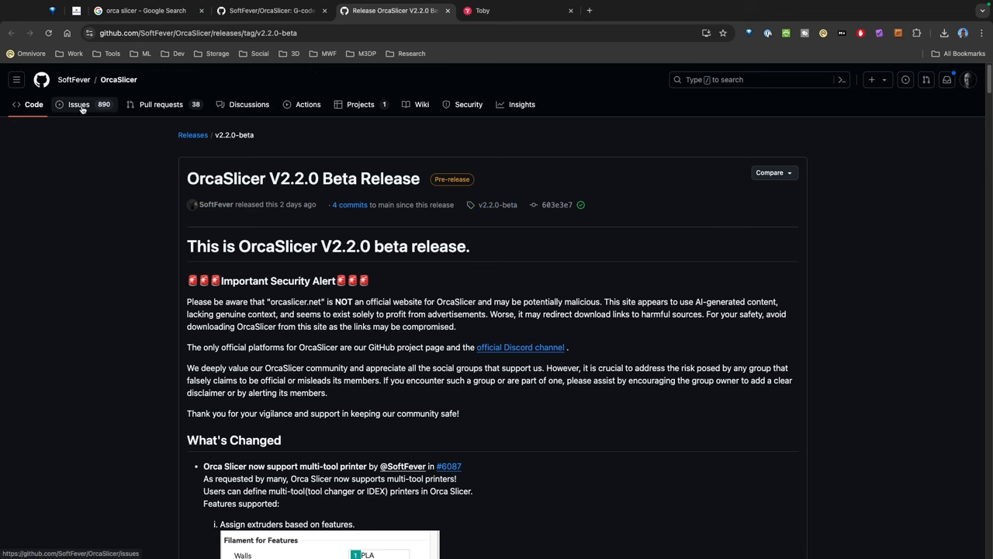
# Step: Show the open issues list of the OrcaSlicer repository
pyautogui.click(76, 104)
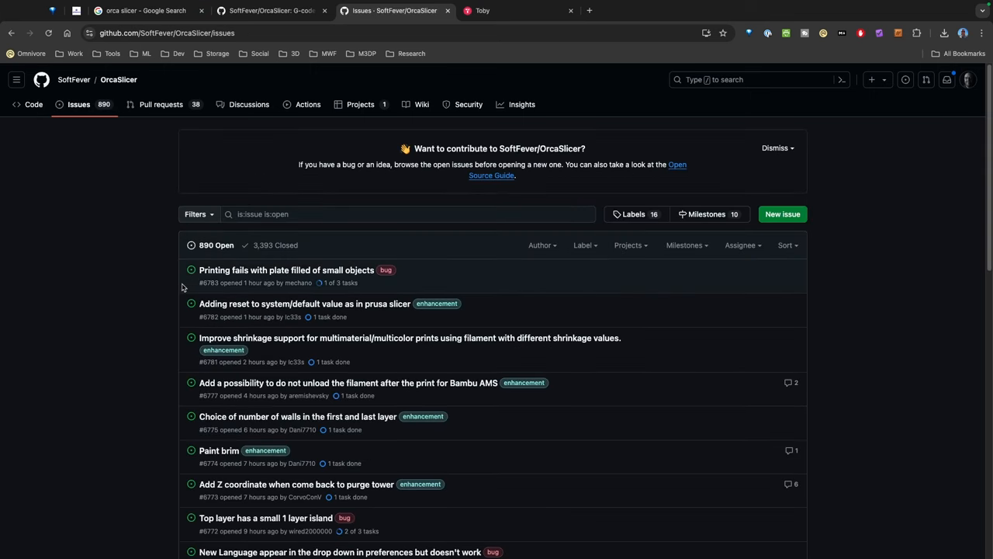
pyautogui.moveTo(404, 288)
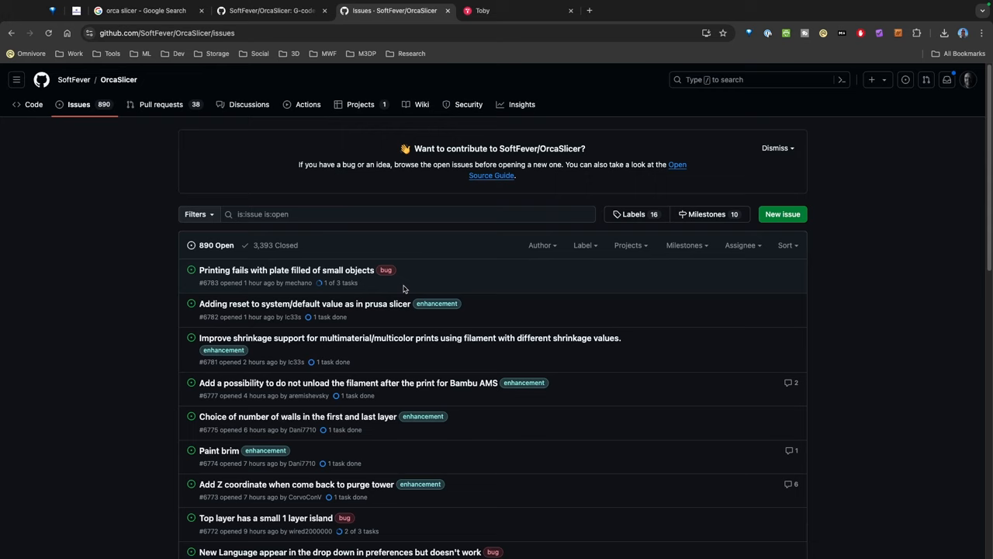
pyautogui.moveTo(284, 298)
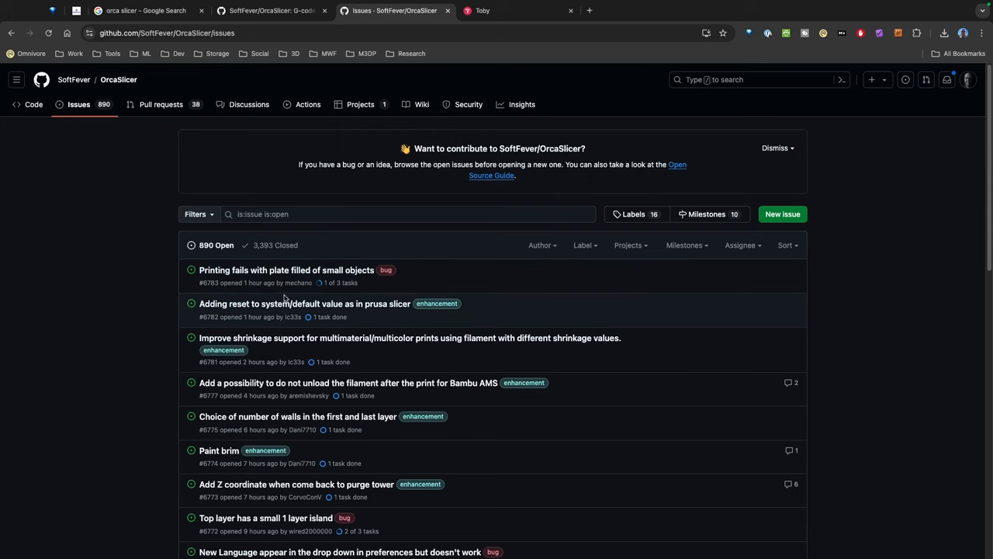
pyautogui.moveTo(338, 316)
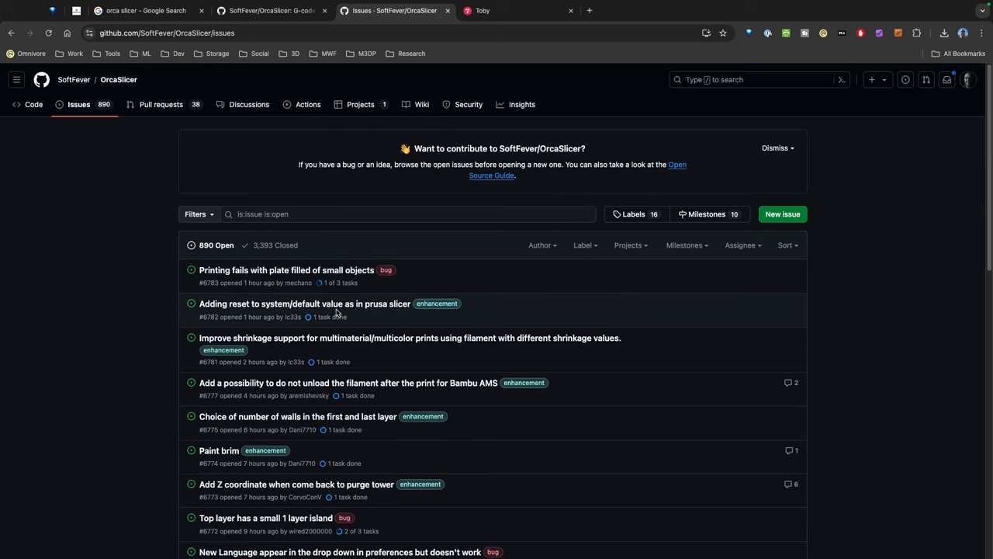
pyautogui.moveTo(295, 402)
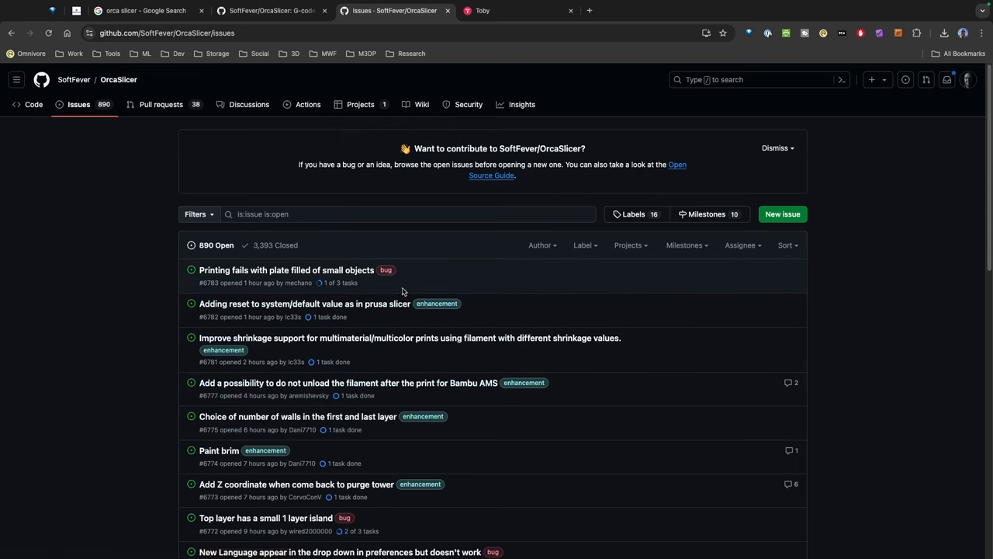
pyautogui.moveTo(407, 267)
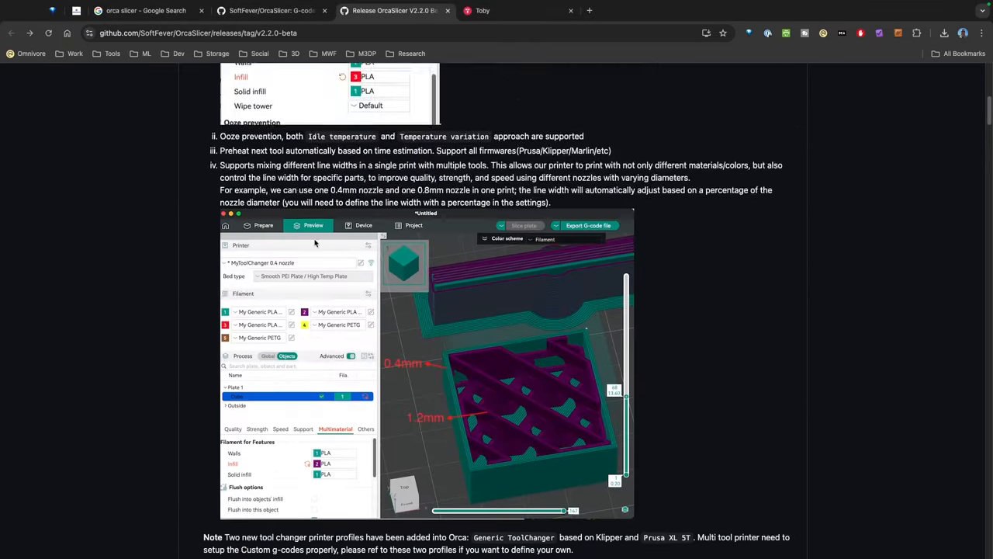
# Step: Scroll the release page to the contributors and the eight downloadable assets at the bottom
pyautogui.scroll(-3)
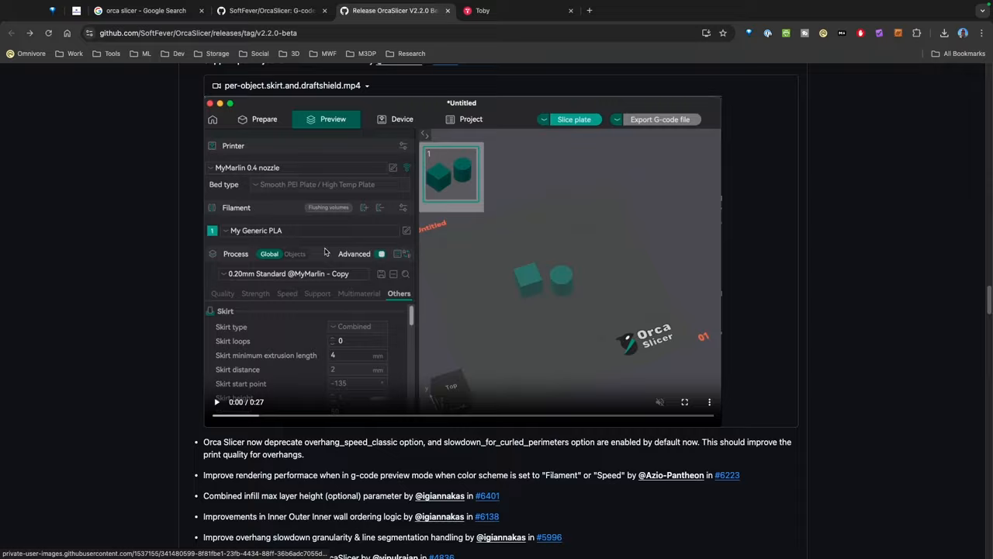
pyautogui.scroll(-3)
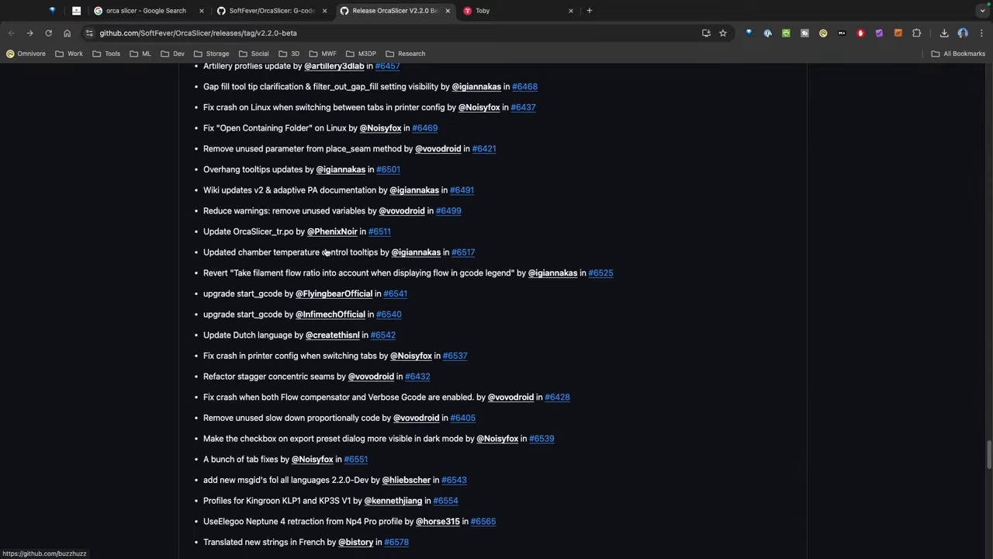
pyautogui.scroll(-3)
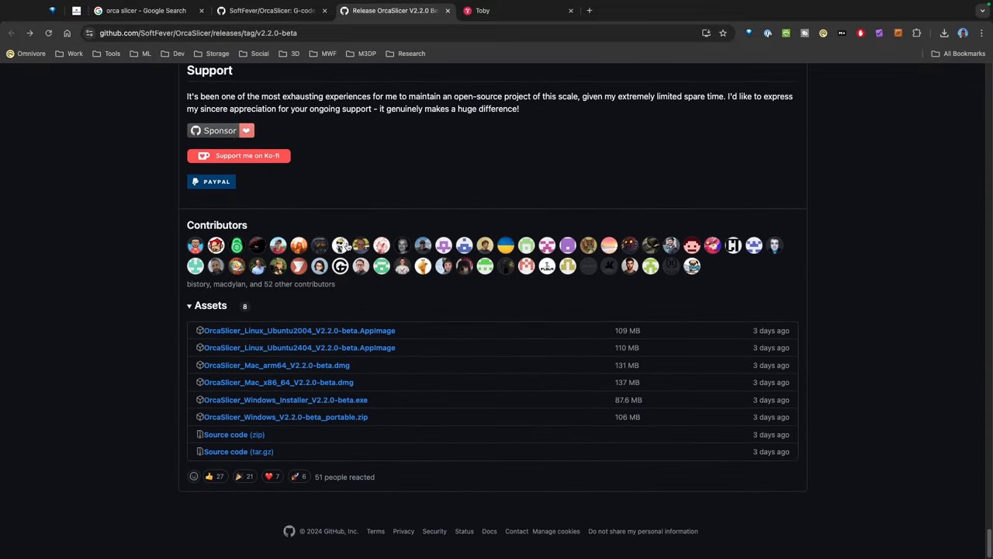
pyautogui.moveTo(353, 228)
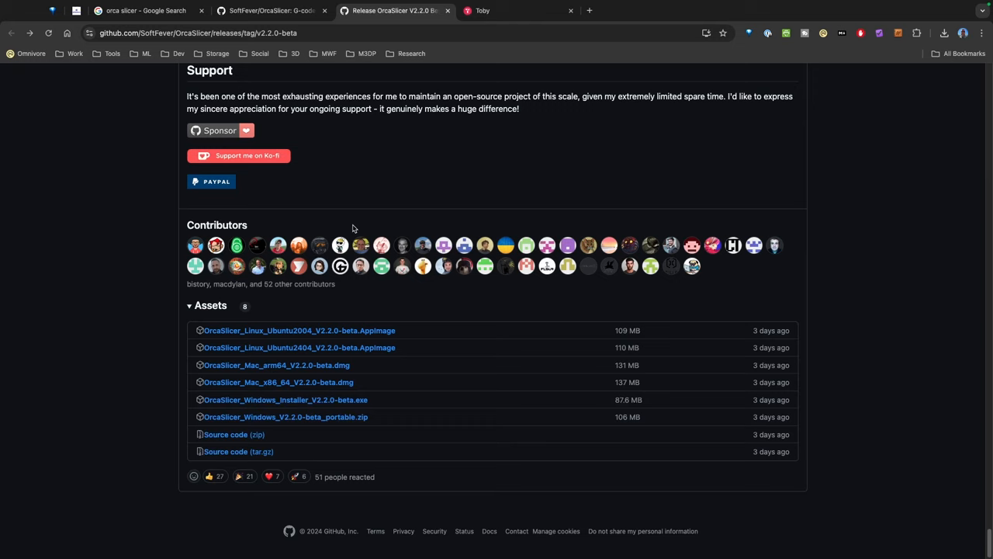
pyautogui.moveTo(345, 330)
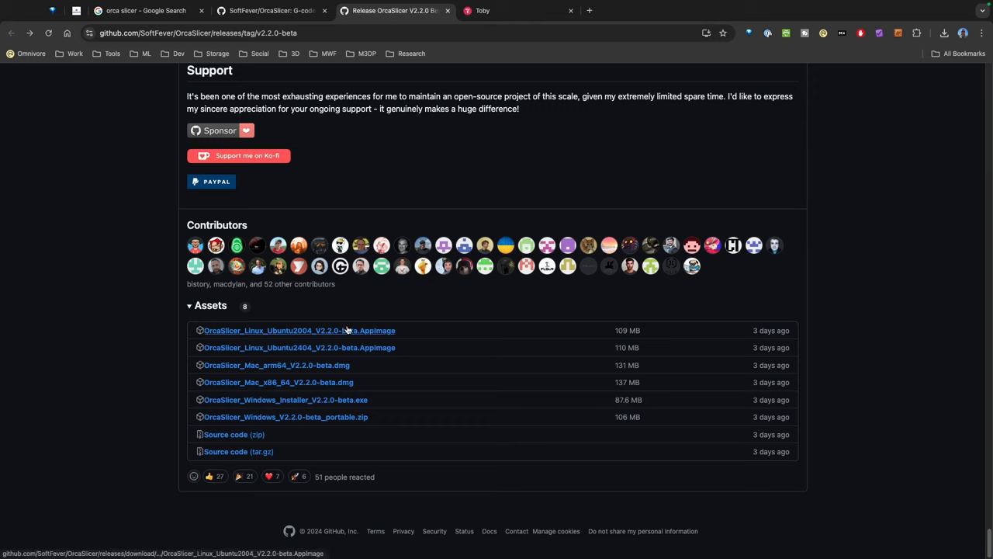
pyautogui.moveTo(262, 332)
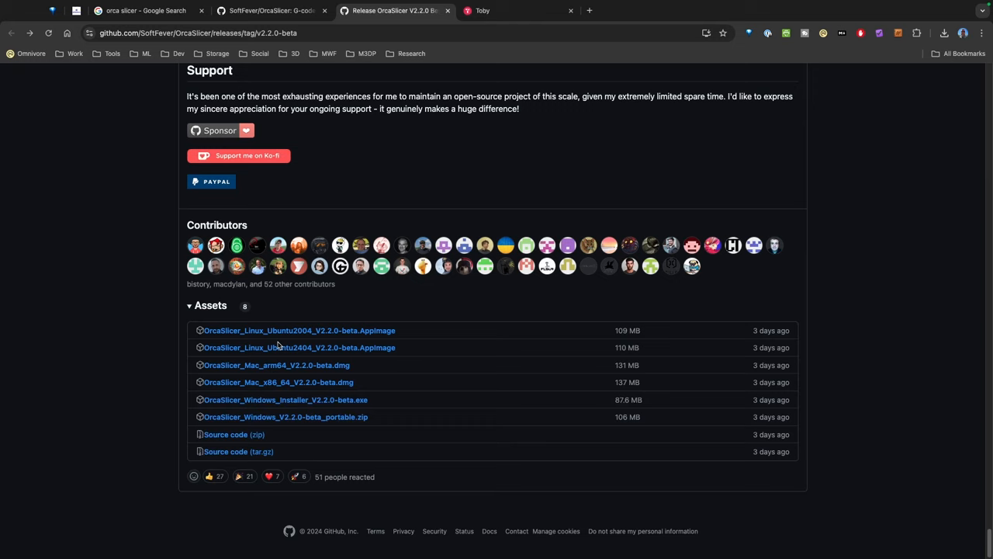
pyautogui.moveTo(280, 346)
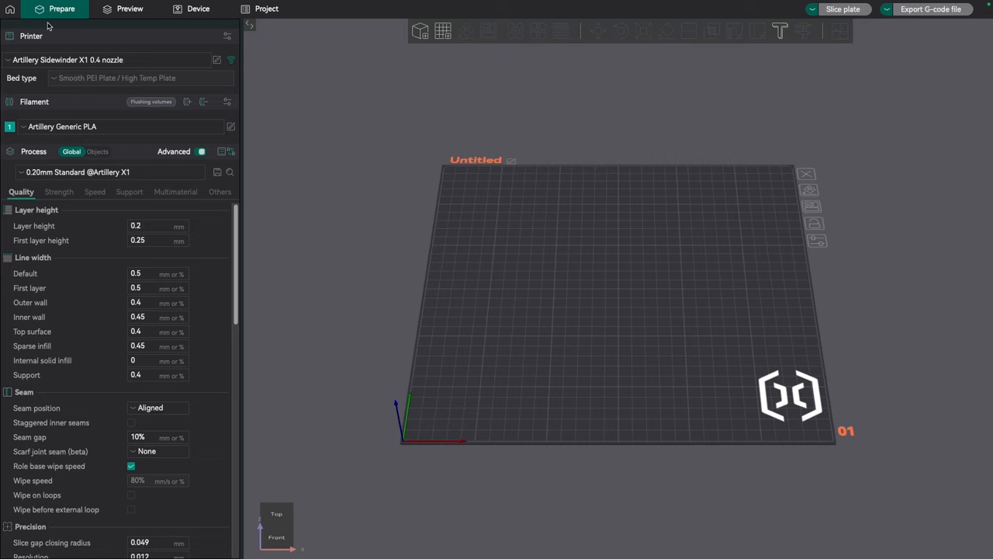
# Step: Select the Creality Ender-3 S1 Plus user printer preset with its PLA filament and standard process
pyautogui.click(108, 59)
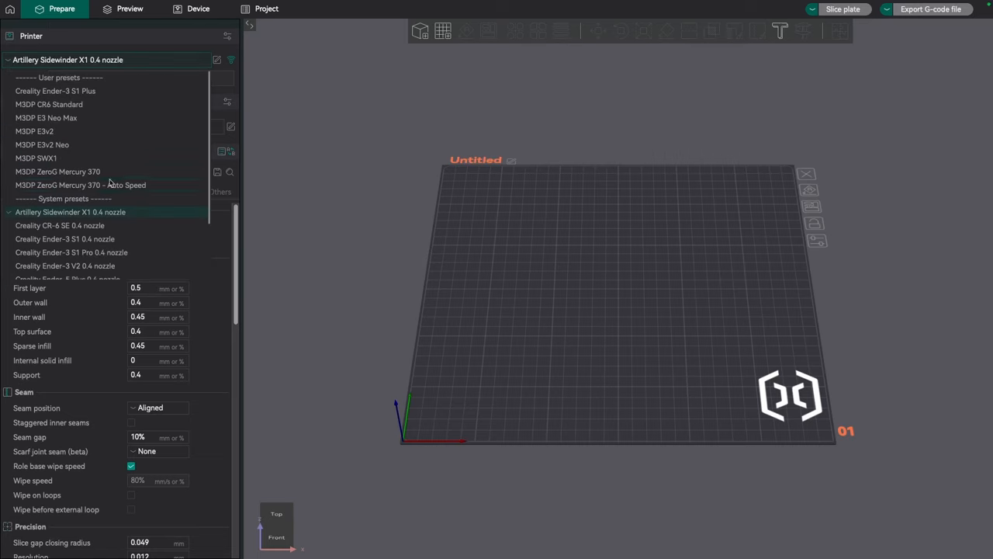
pyautogui.moveTo(54, 180)
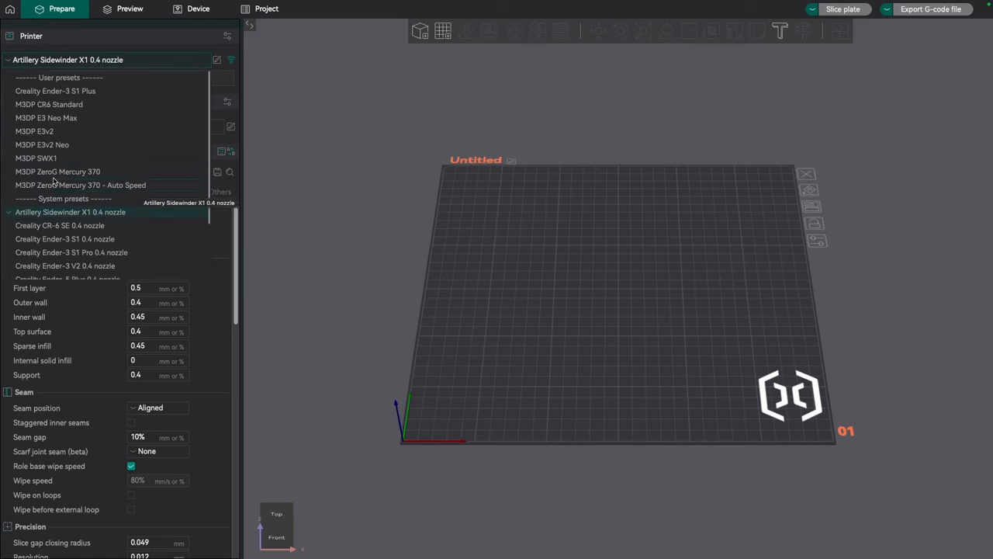
pyautogui.moveTo(33, 173)
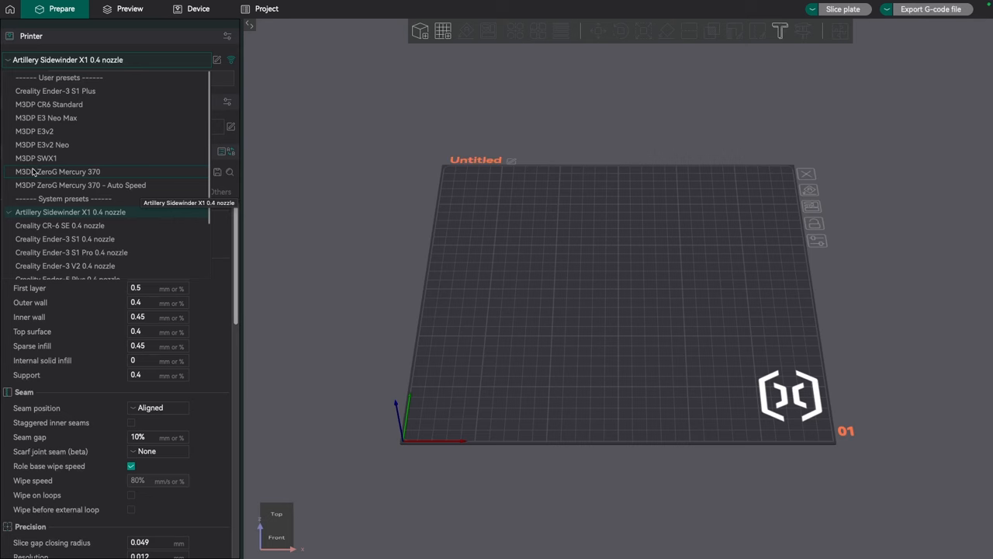
pyautogui.click(56, 91)
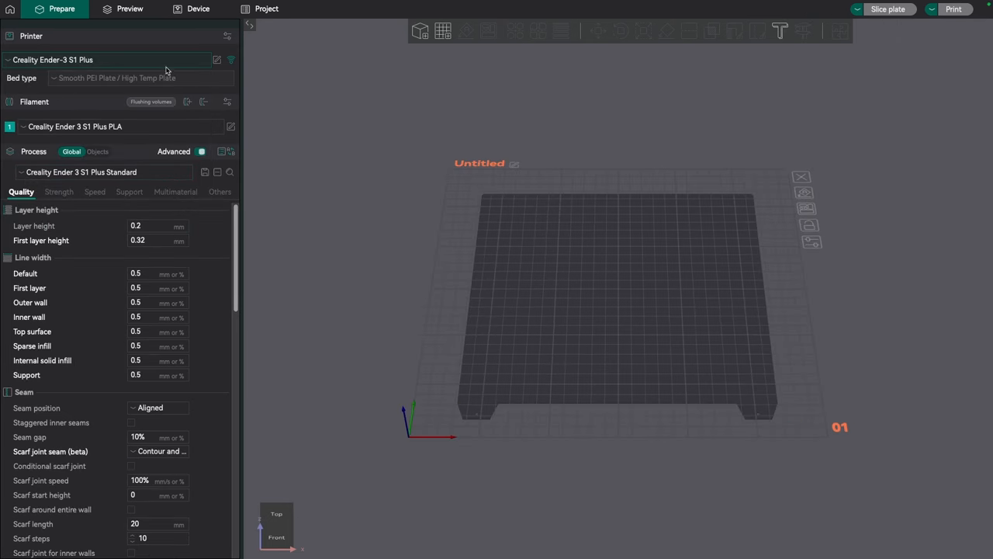
# Step: Review the Ender-3 S1 Plus multimaterial and motion ability settings, then close the printer settings
pyautogui.click(217, 60)
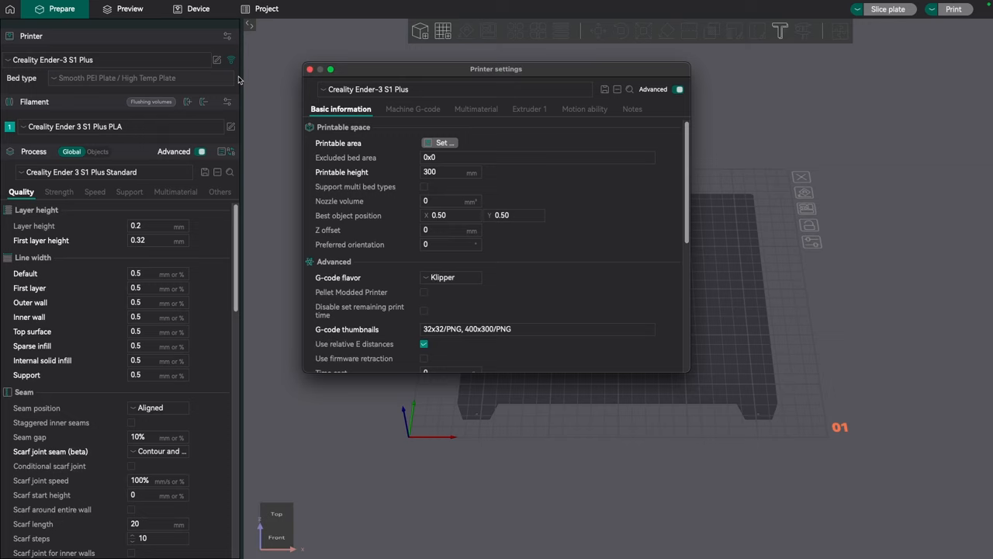
pyautogui.moveTo(533, 121)
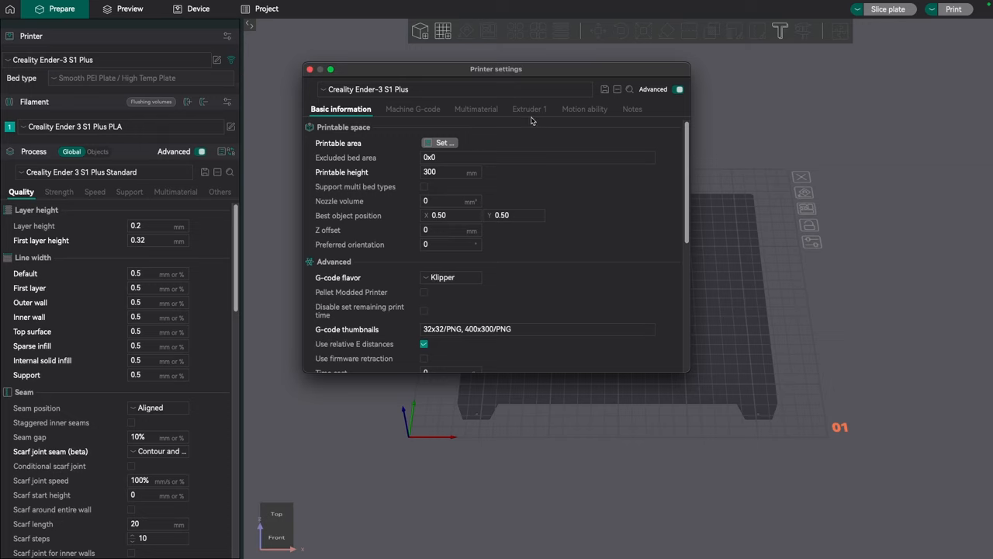
pyautogui.click(474, 109)
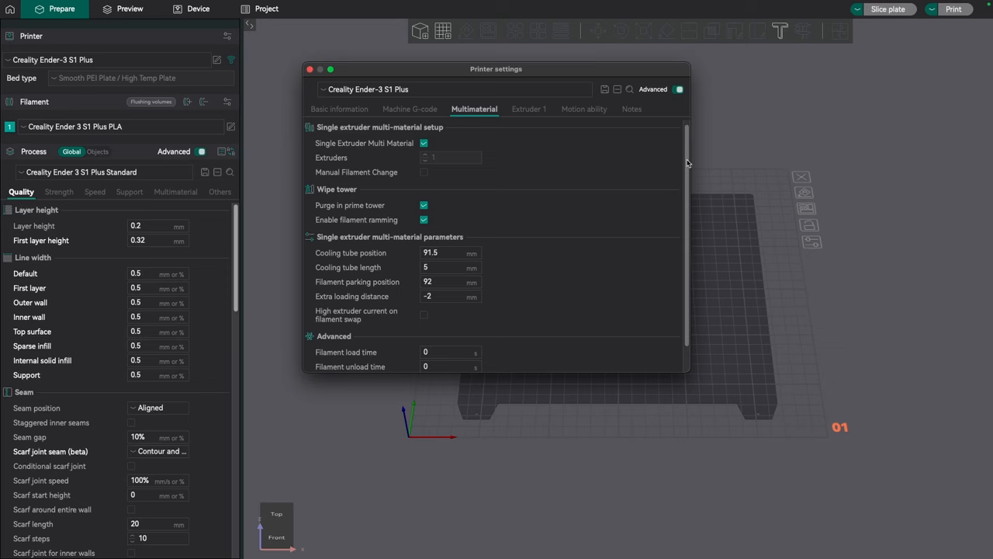
pyautogui.moveTo(539, 109)
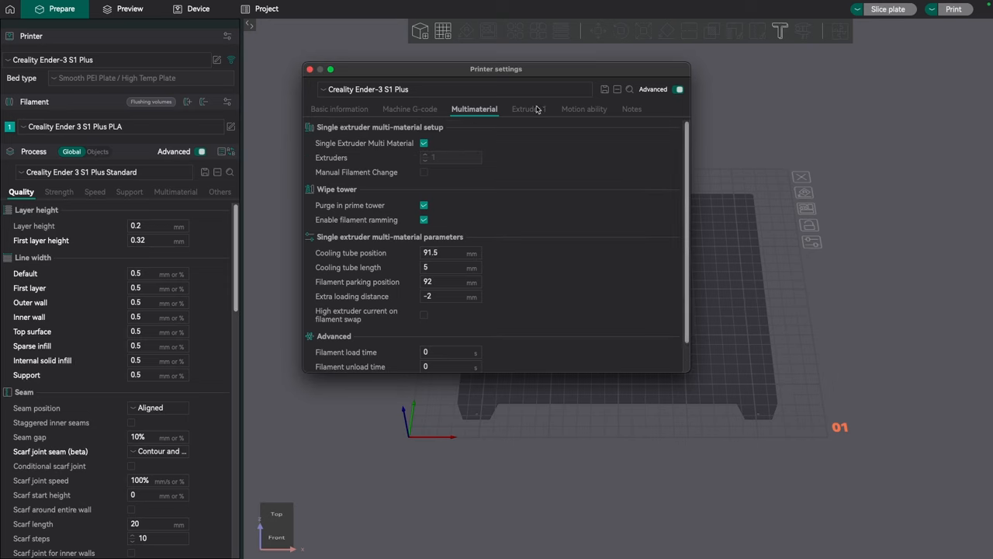
pyautogui.click(583, 109)
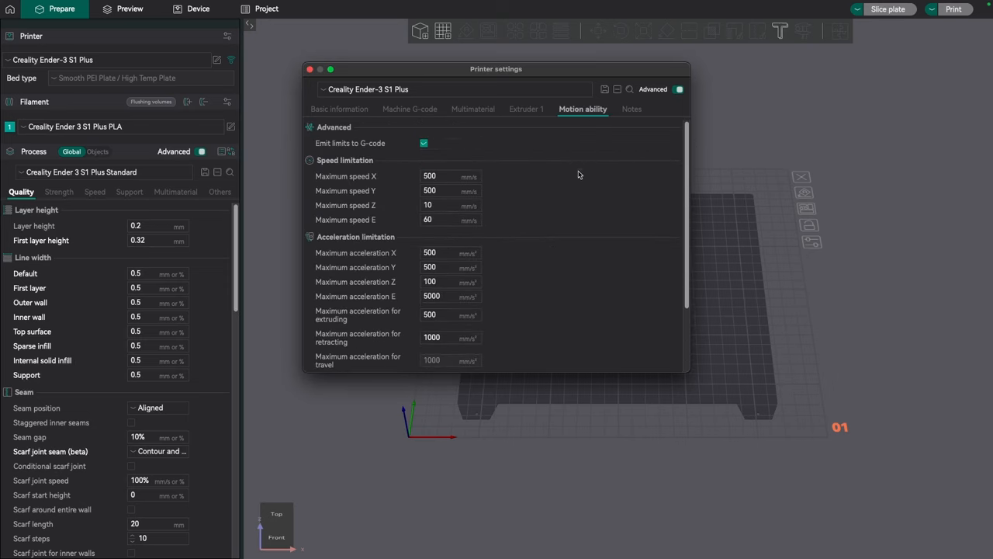
pyautogui.scroll(-3)
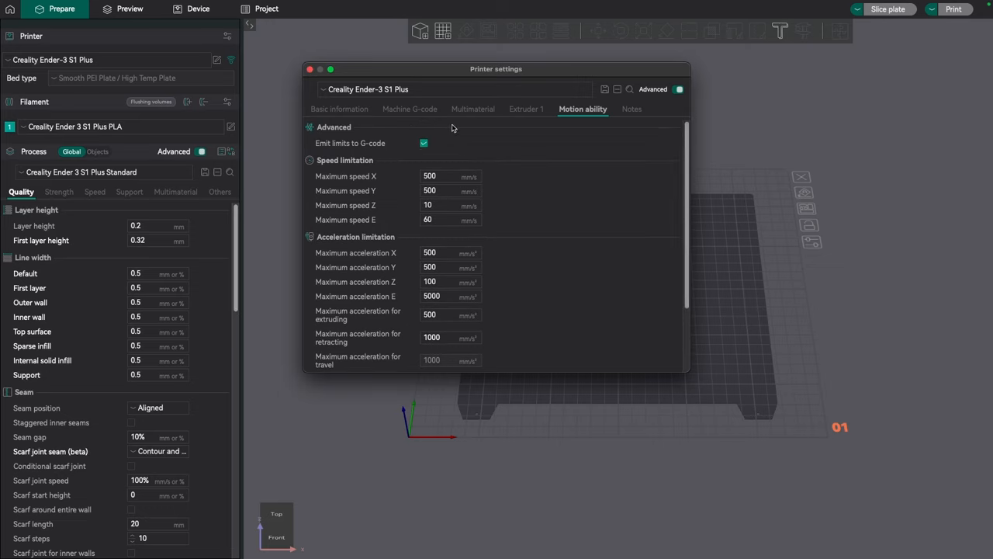
pyautogui.moveTo(371, 114)
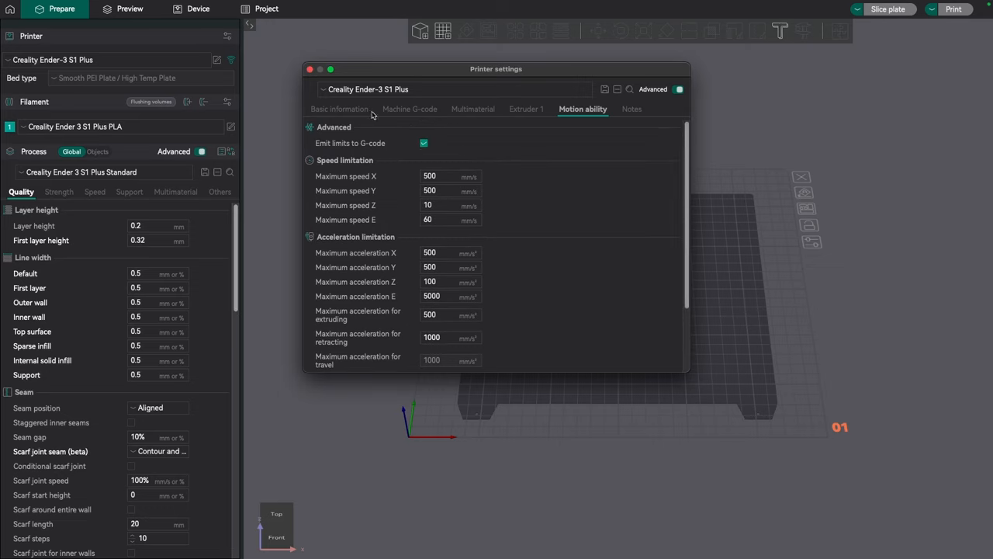
pyautogui.moveTo(383, 114)
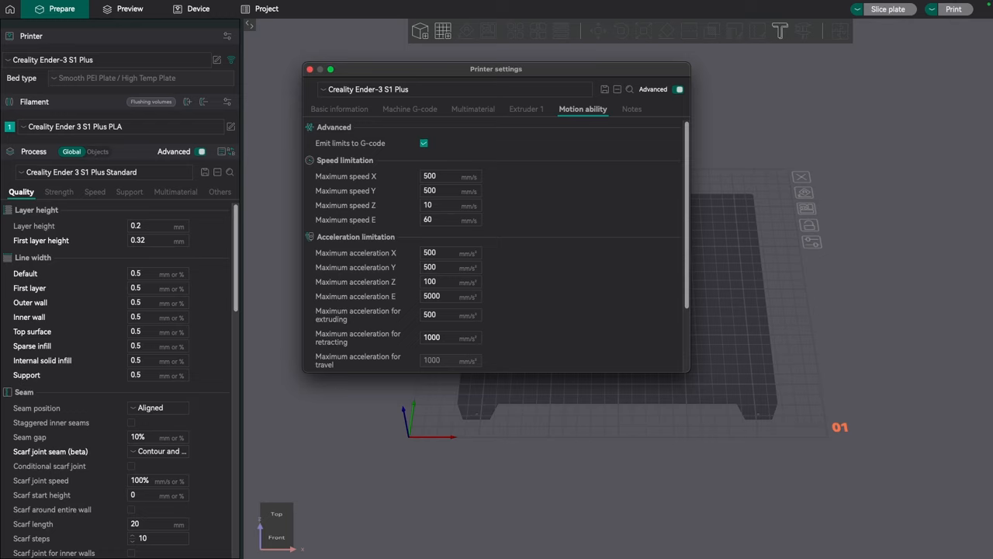
pyautogui.click(316, 69)
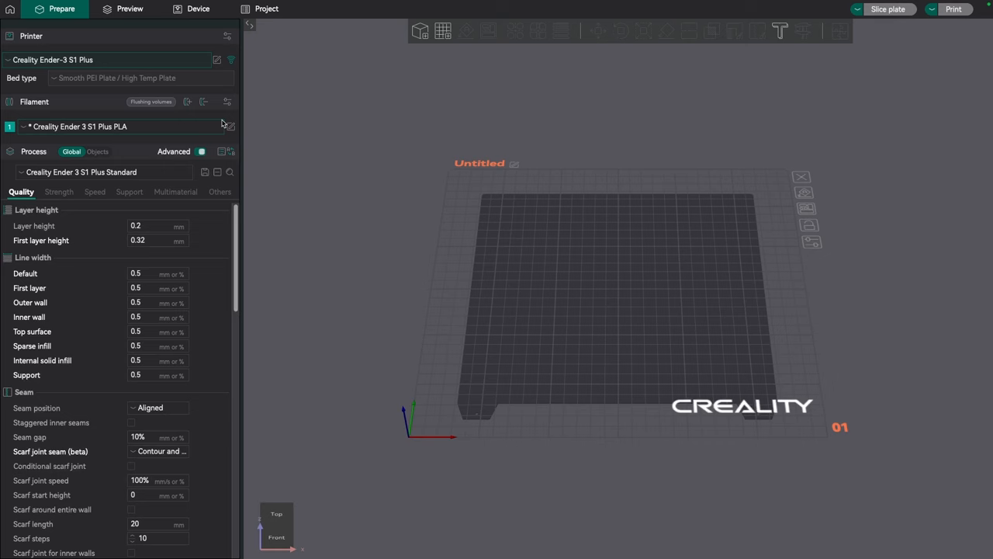
pyautogui.moveTo(235, 126)
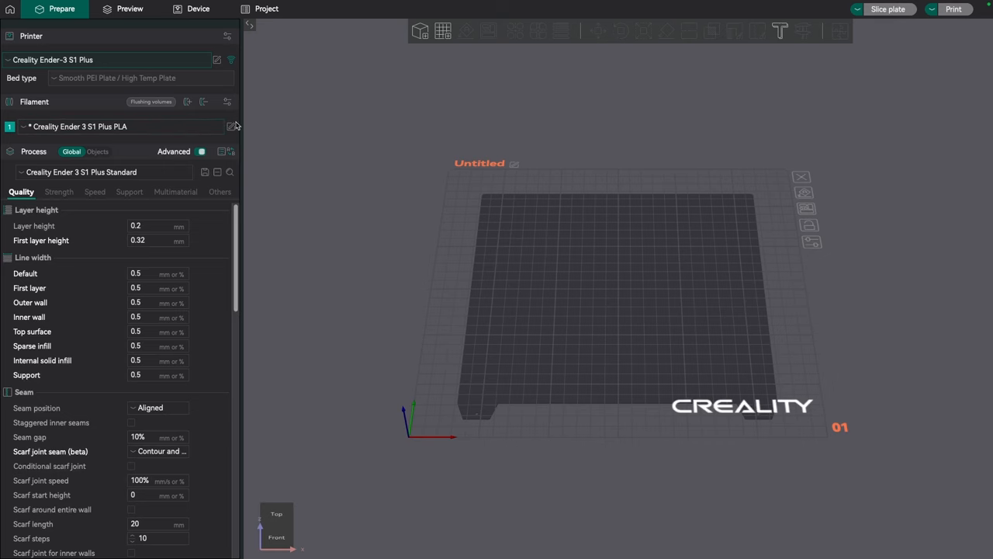
# Step: Enable pressure advance 0.02 with adaptive pressure advance in the PLA filament profile and close it
pyautogui.click(231, 126)
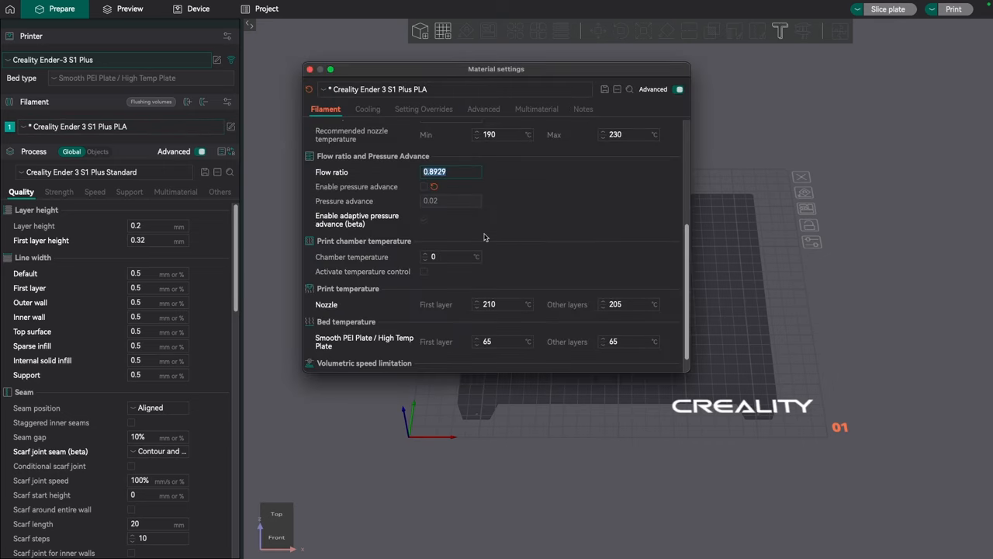
pyautogui.scroll(-3)
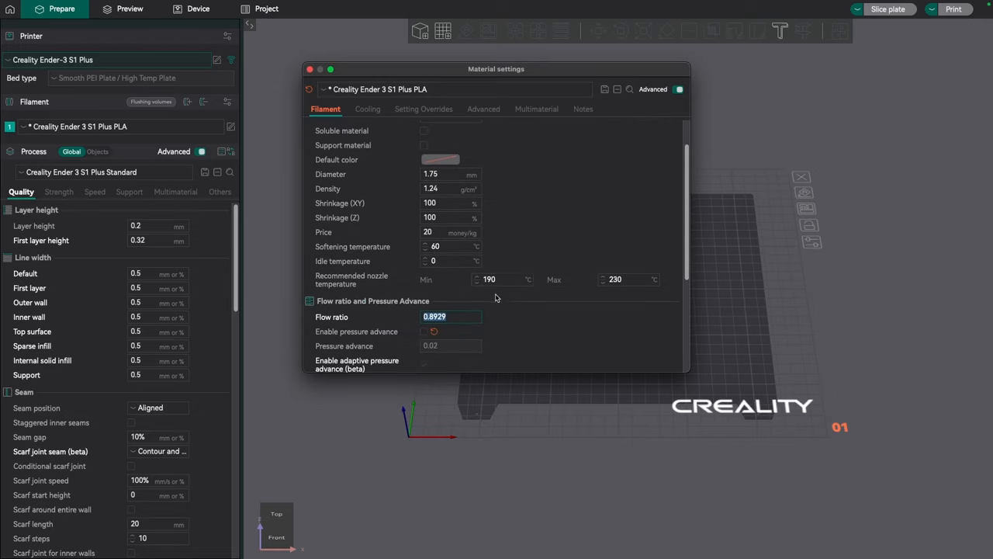
pyautogui.scroll(-3)
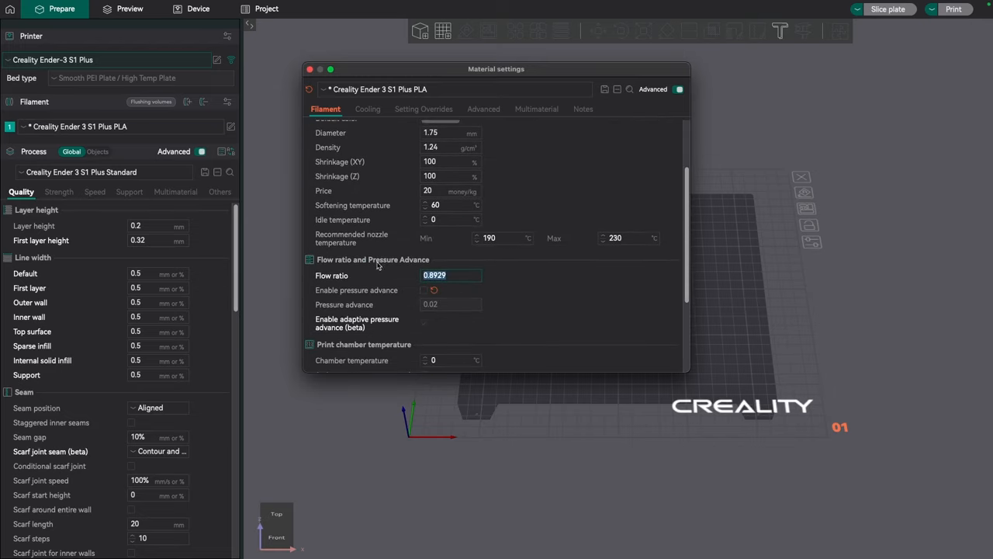
pyautogui.scroll(-3)
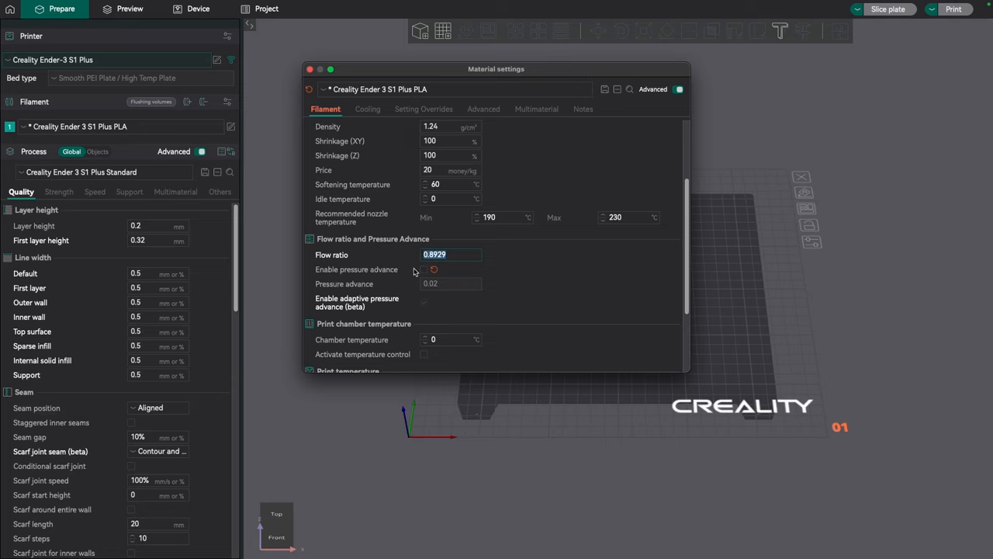
pyautogui.moveTo(384, 269)
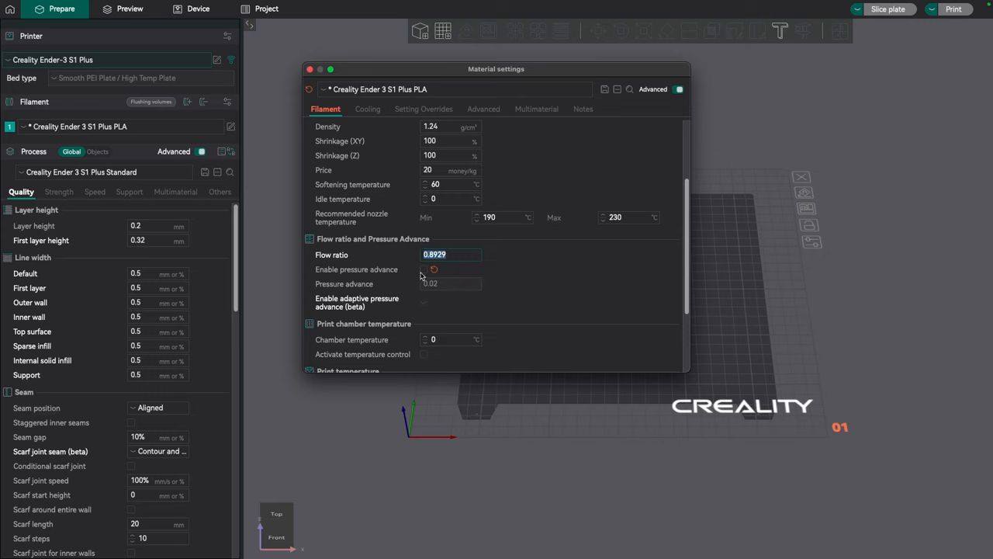
pyautogui.click(423, 270)
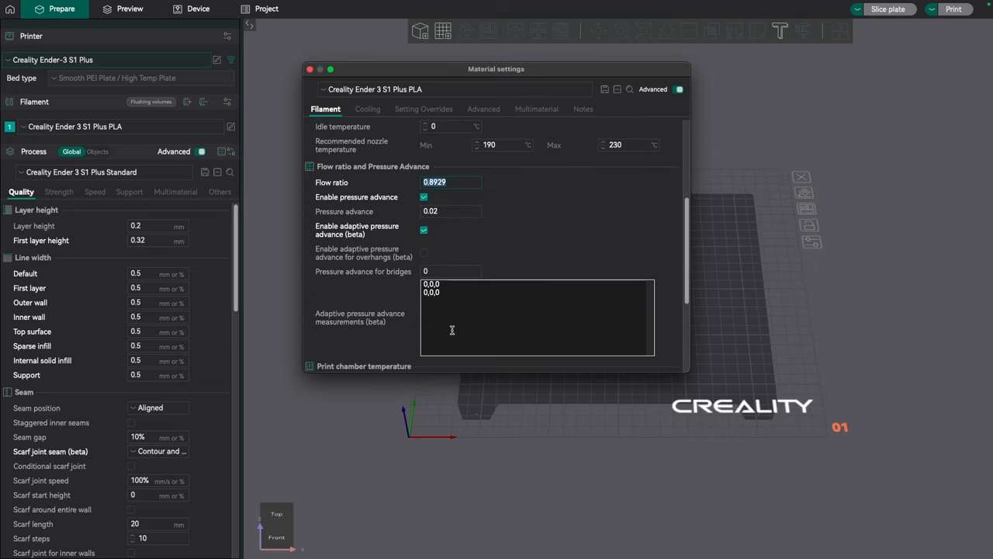
pyautogui.moveTo(446, 334)
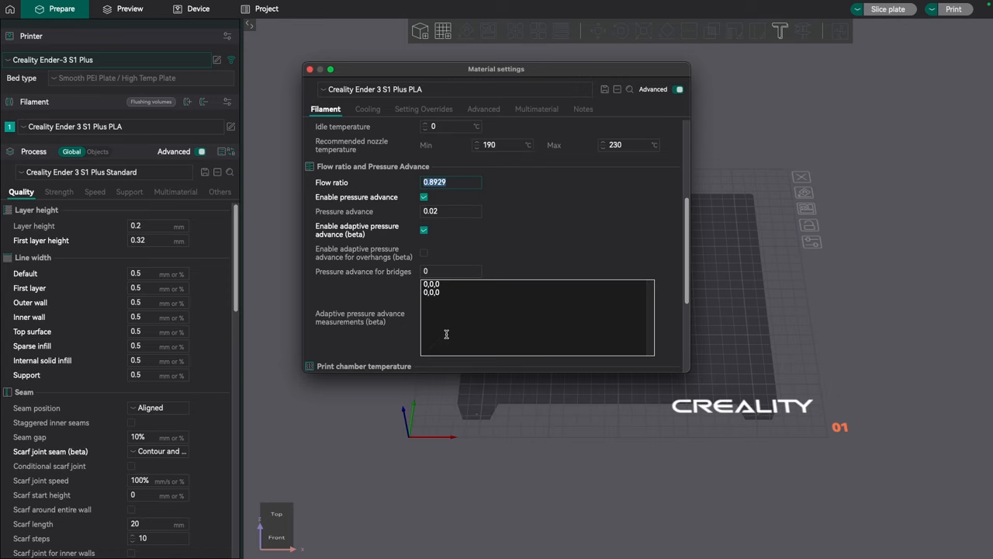
pyautogui.moveTo(462, 209)
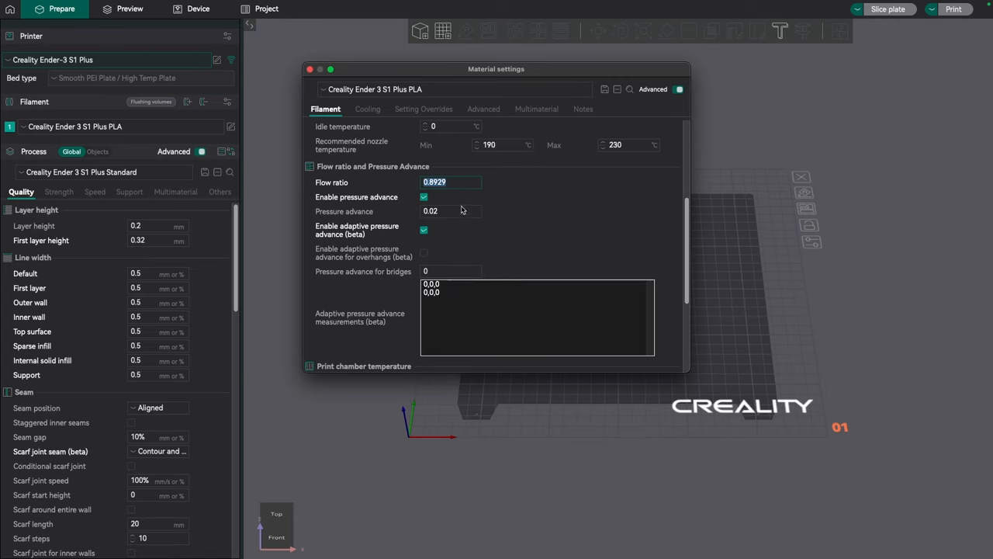
pyautogui.moveTo(564, 267)
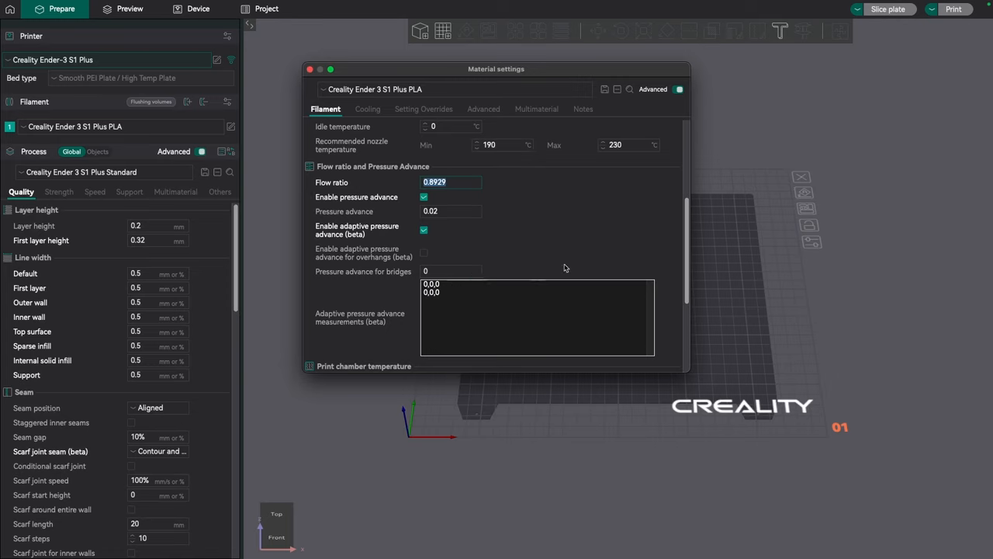
pyautogui.moveTo(494, 294)
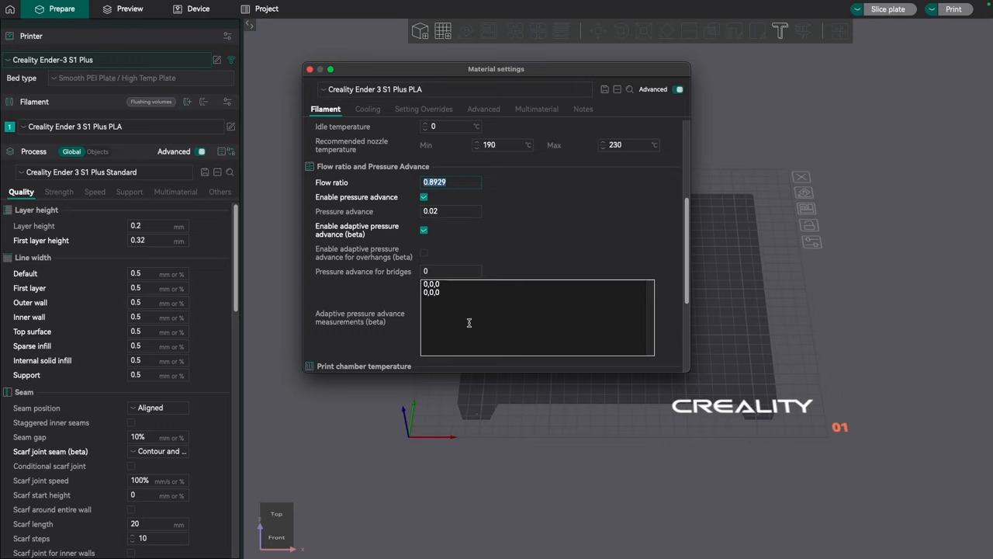
pyautogui.moveTo(521, 311)
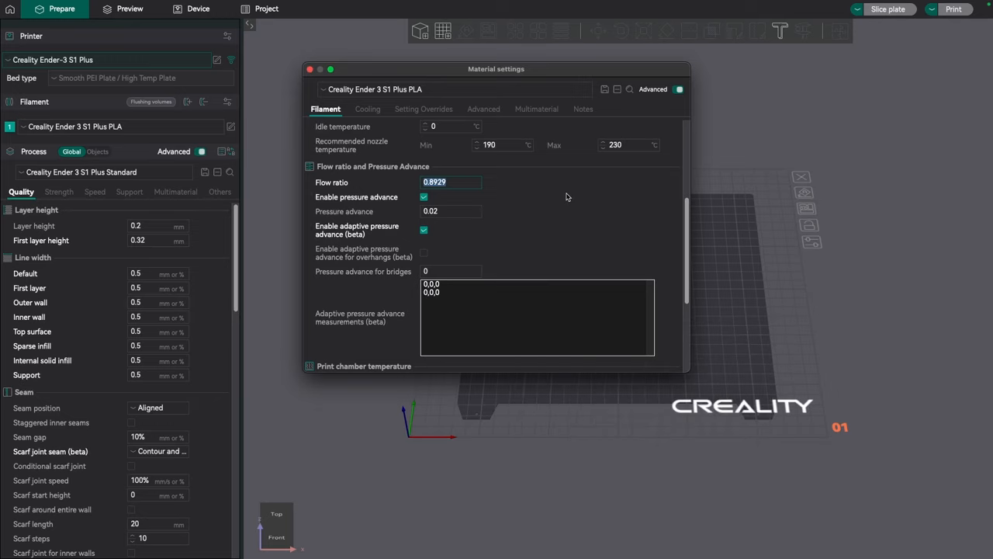
pyautogui.moveTo(371, 80)
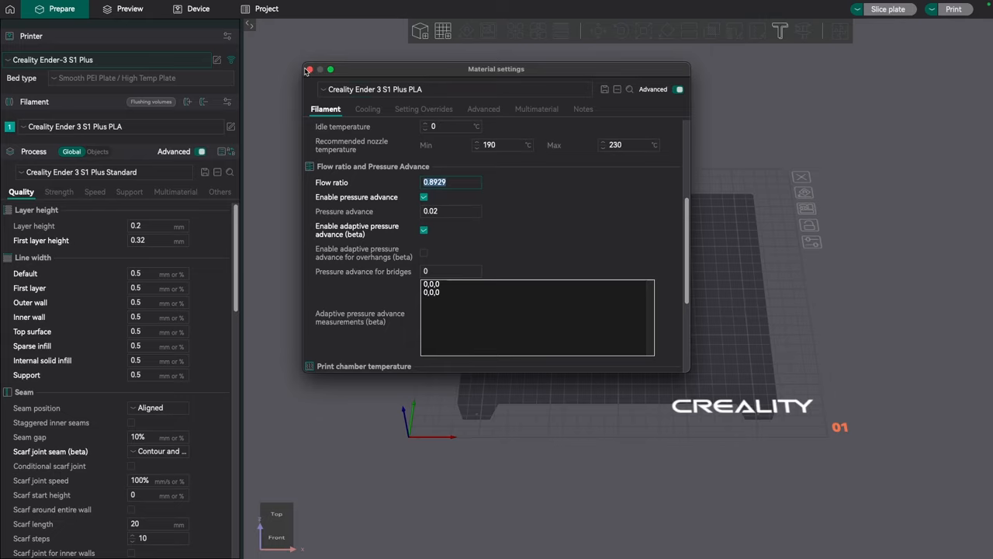
pyautogui.click(313, 70)
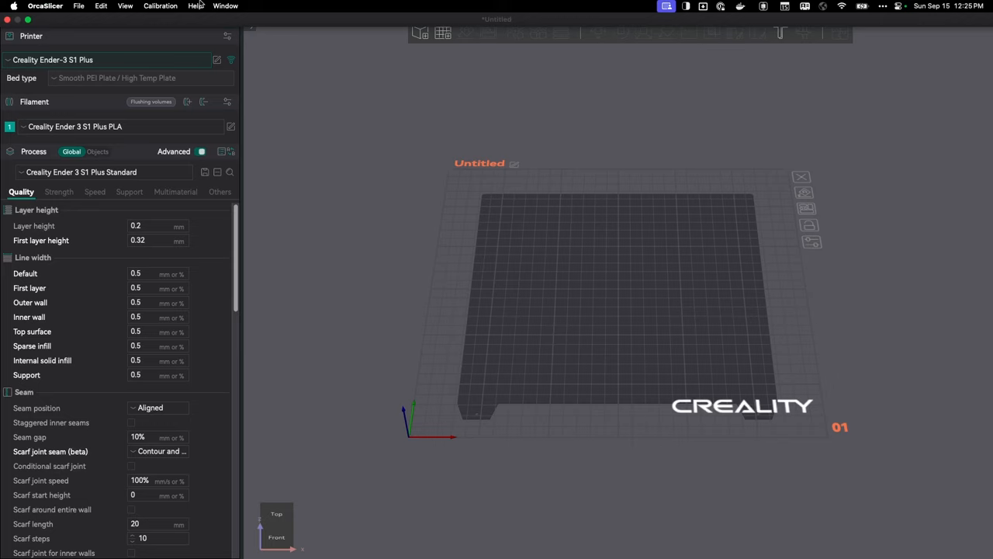
# Step: Generate the YOLO (Recommended) flow rate calibration, placing eleven test patches on the plate
pyautogui.click(166, 7)
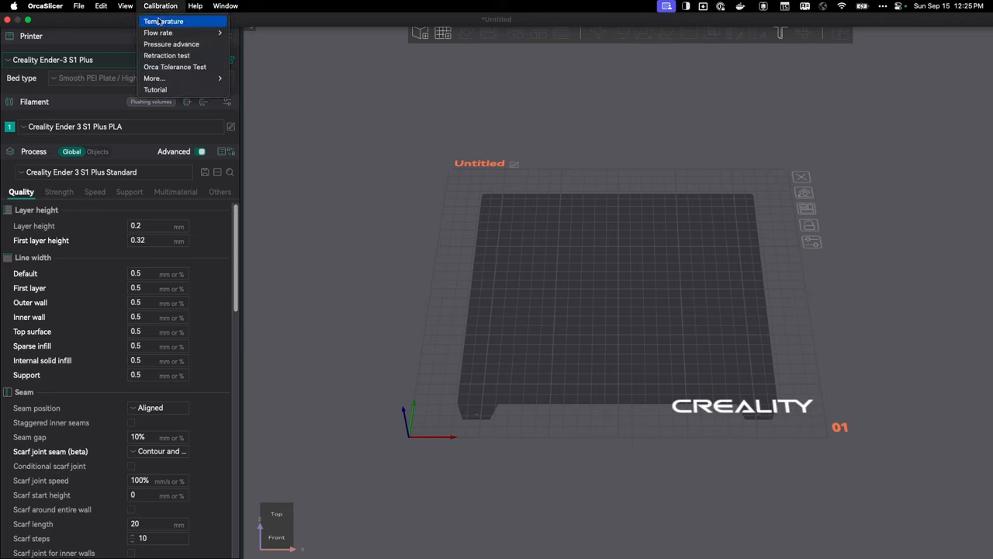
pyautogui.moveTo(159, 34)
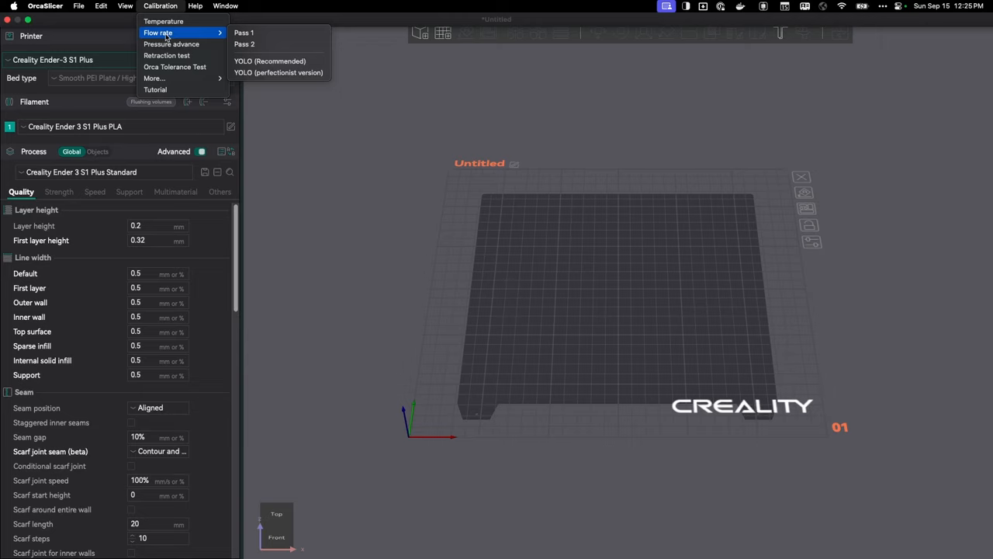
pyautogui.moveTo(278, 72)
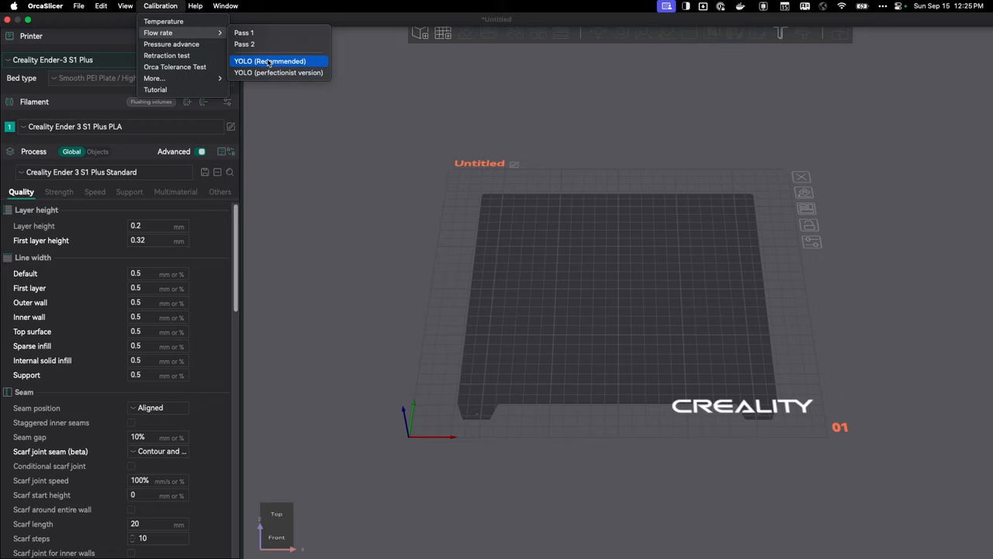
pyautogui.click(270, 61)
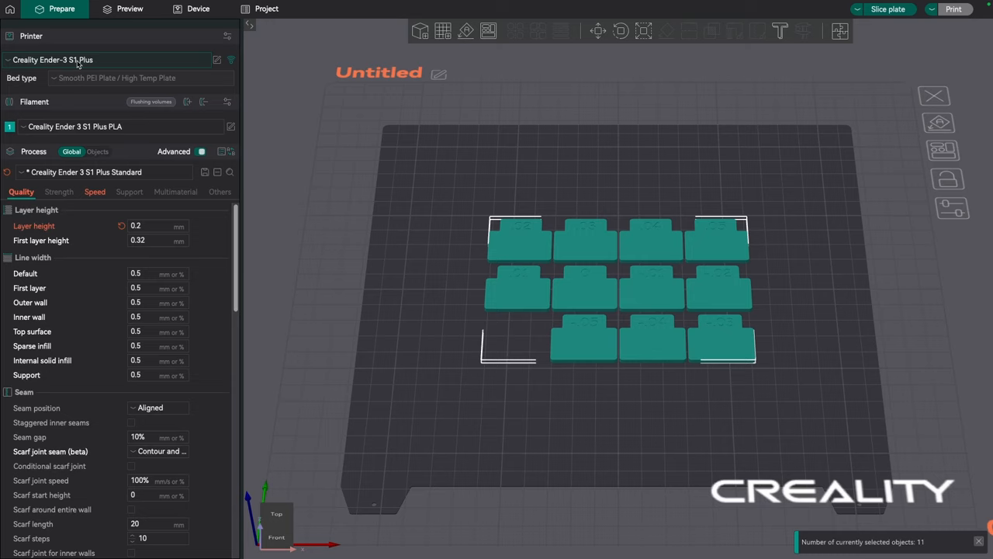
pyautogui.moveTo(691, 386)
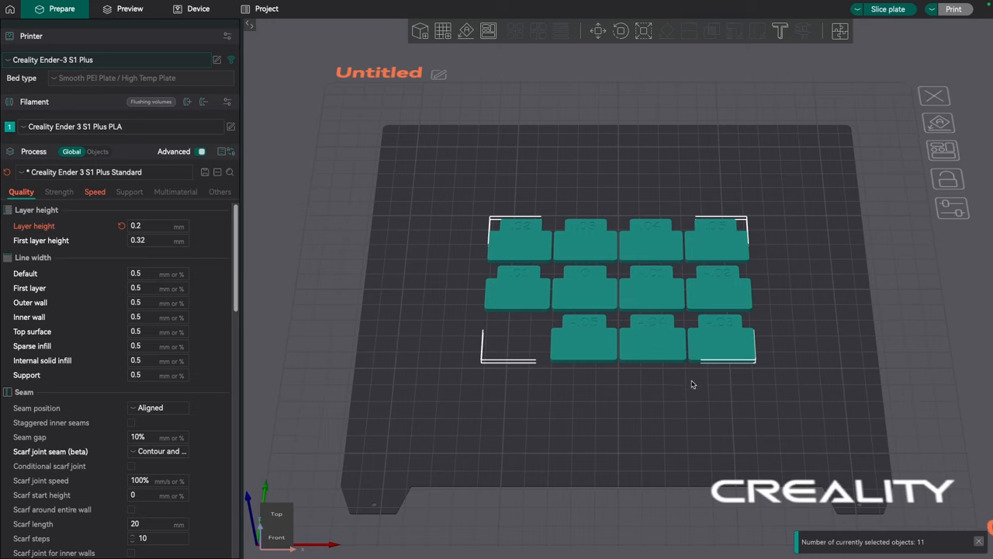
pyautogui.moveTo(622, 218)
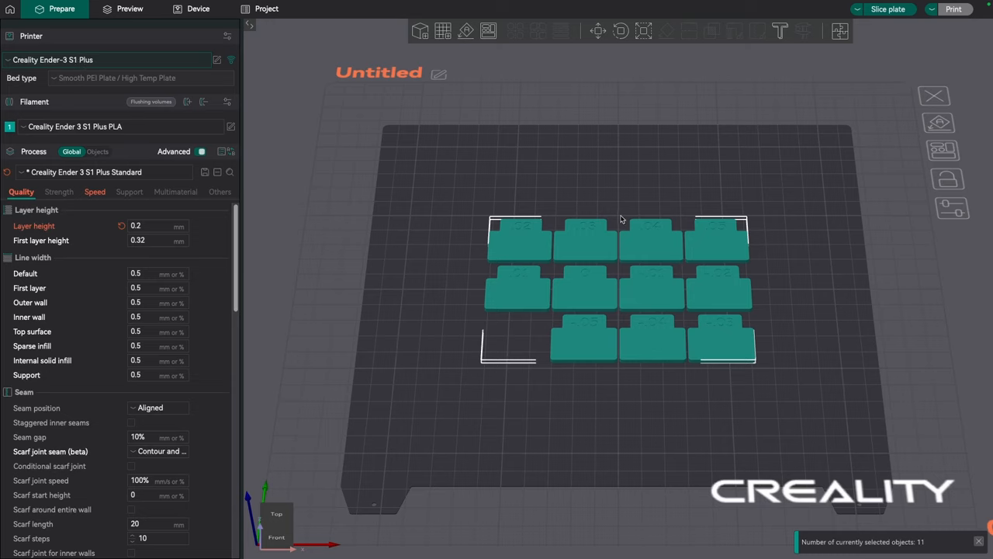
pyautogui.moveTo(466, 527)
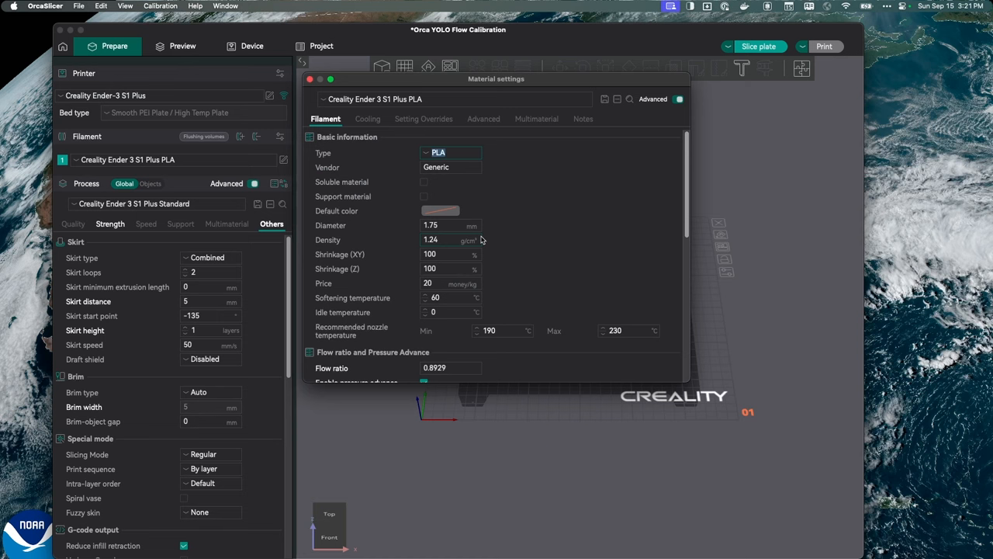
# Step: Scroll the Material settings to the Flow ratio field and set it to 0.8629
pyautogui.scroll(-3)
pyautogui.write('0.8629')
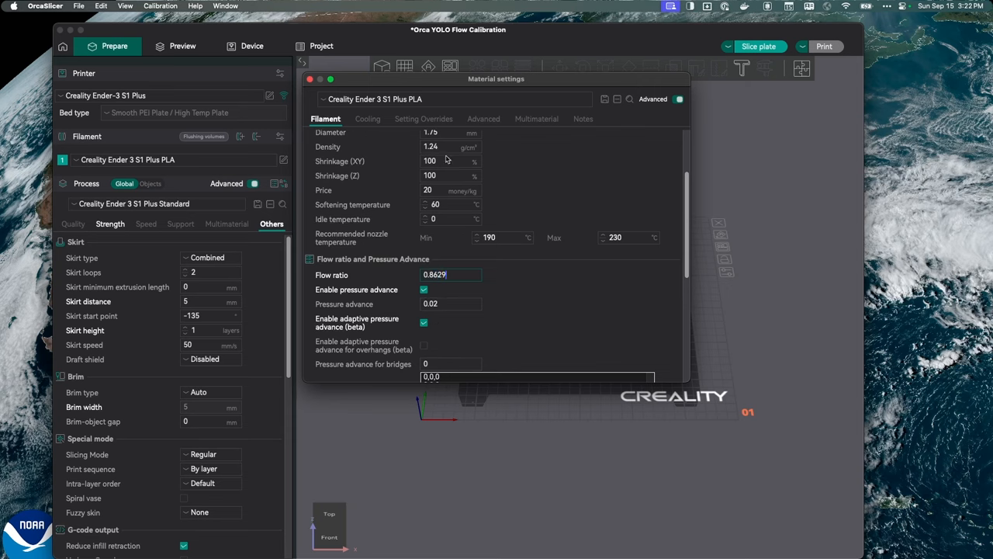
pyautogui.moveTo(622, 137)
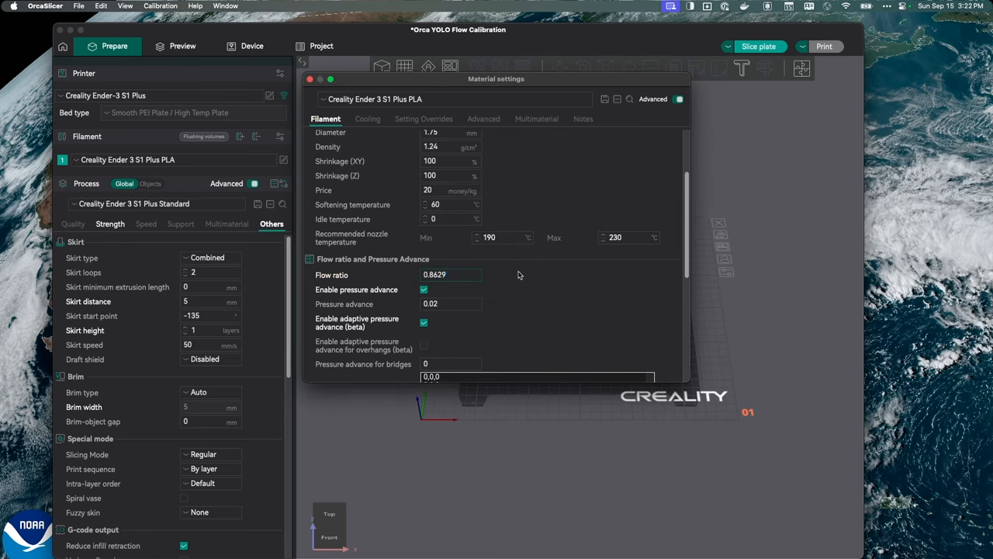
pyautogui.moveTo(519, 152)
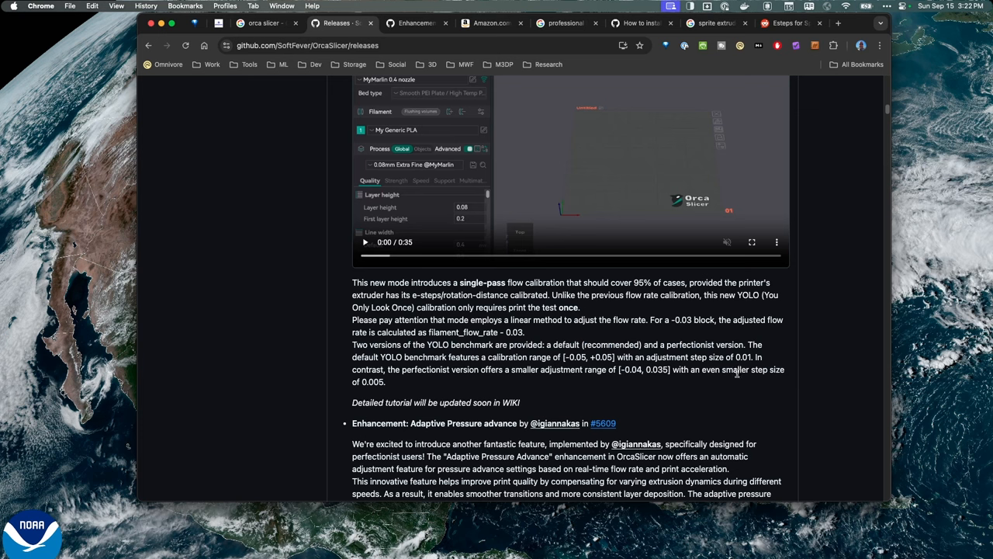
pyautogui.moveTo(483, 356)
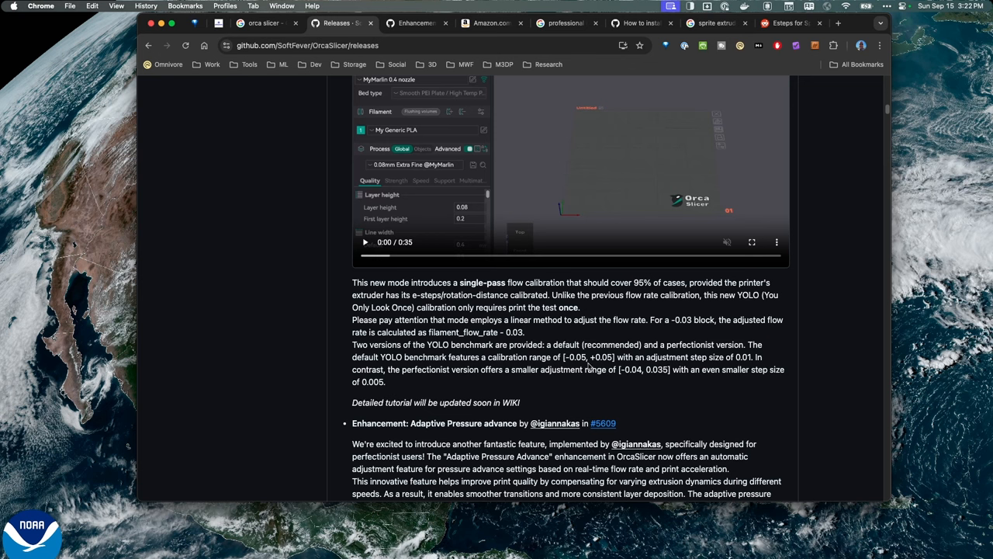
pyautogui.moveTo(619, 340)
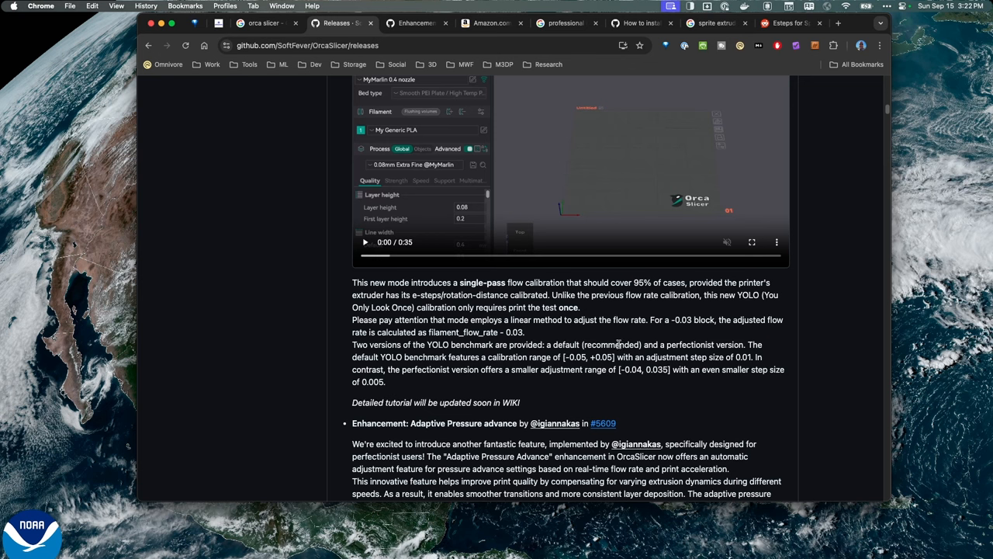
# Step: Highlight the filament_flow_rate minus 0.03 YOLO adjustment rule in the release notes
pyautogui.doubleClick(446, 332)
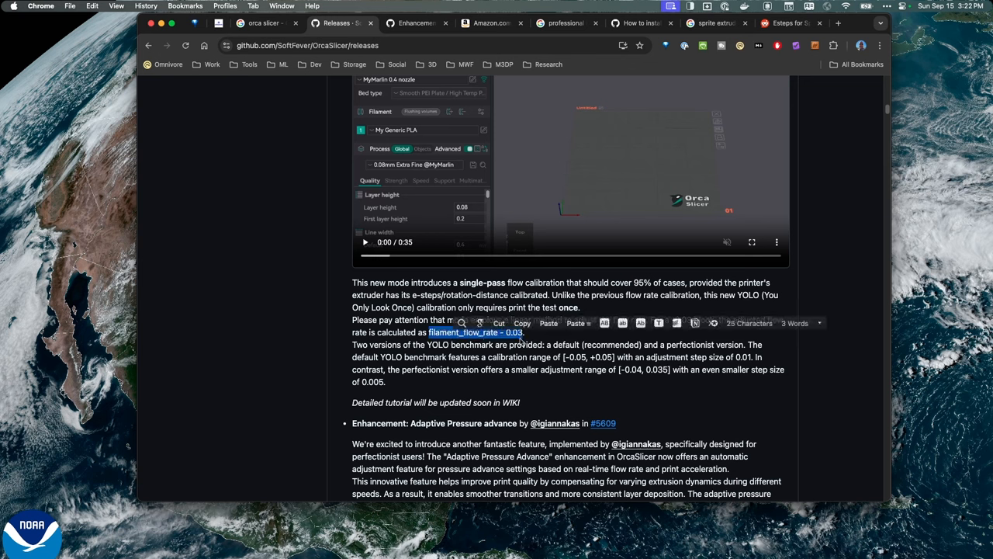
pyautogui.click(450, 357)
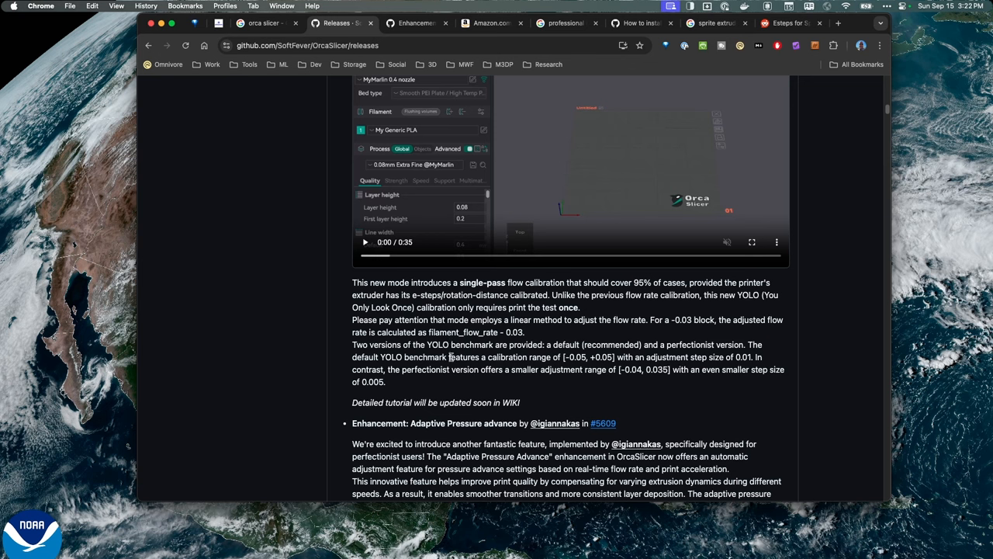